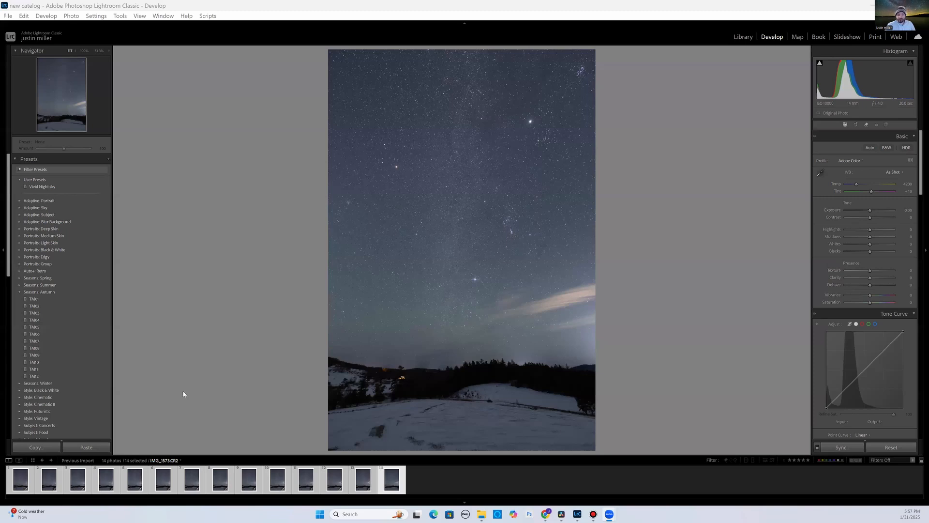
{"action": "mouse_move", "coordinate": [174, 395]}
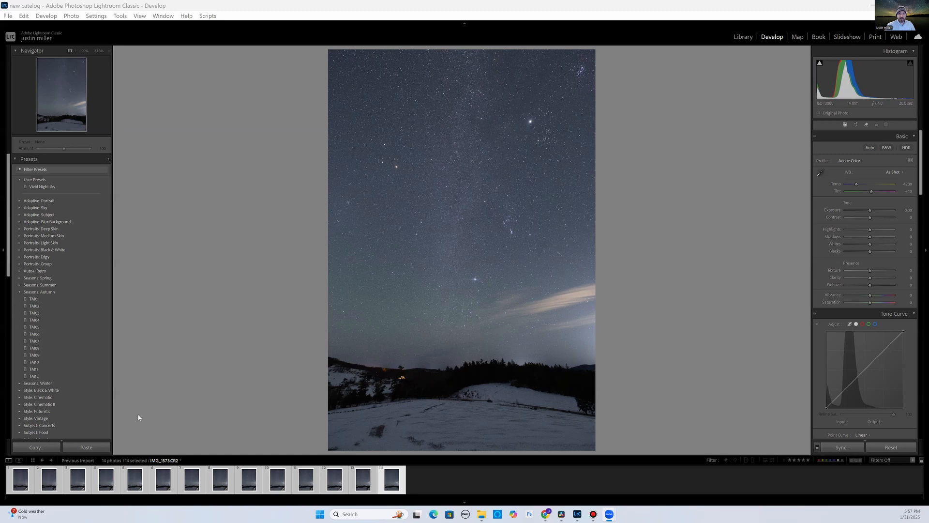
{"action": "mouse_move", "coordinate": [134, 465]}
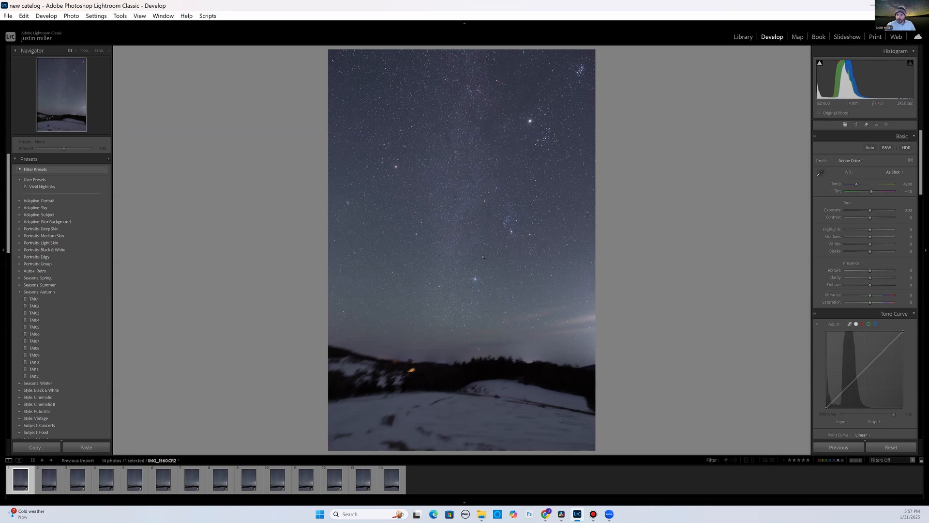
{"action": "mouse_move", "coordinate": [516, 281]}
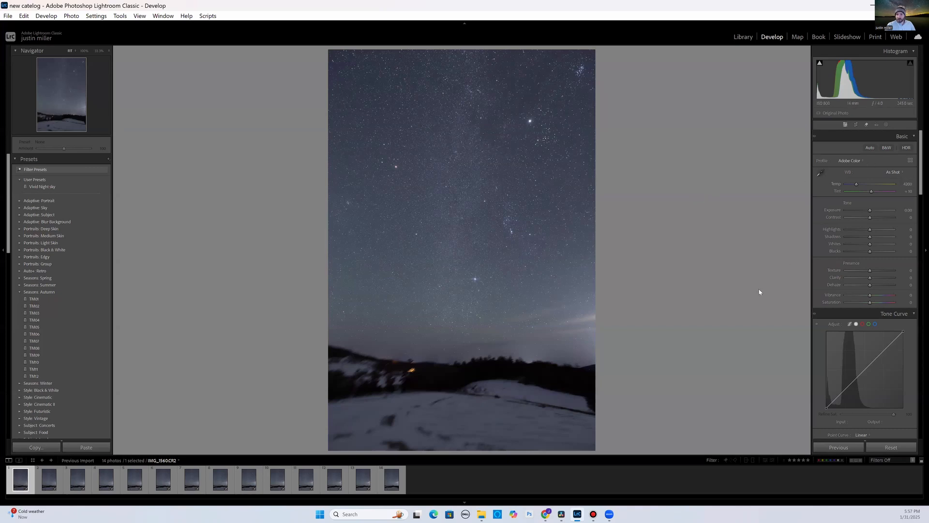
{"action": "mouse_move", "coordinate": [596, 197]}
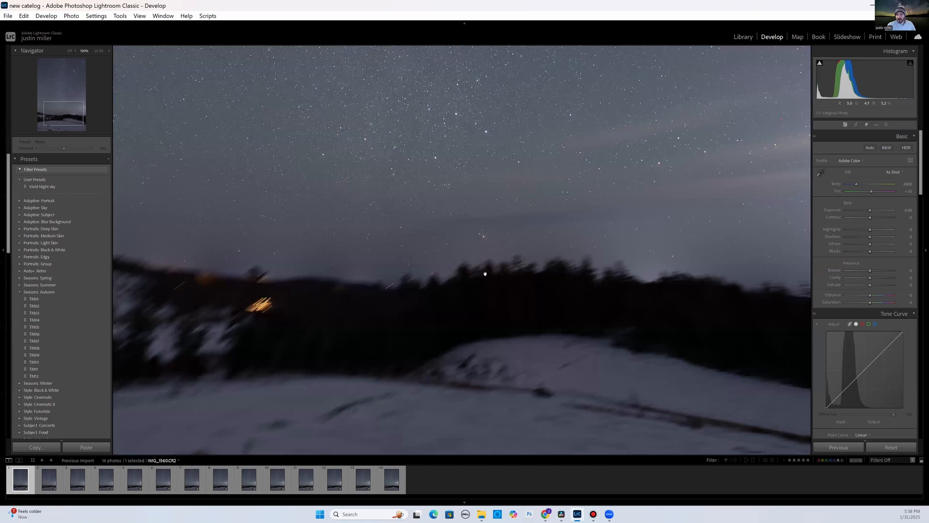
{"action": "mouse_move", "coordinate": [509, 170]}
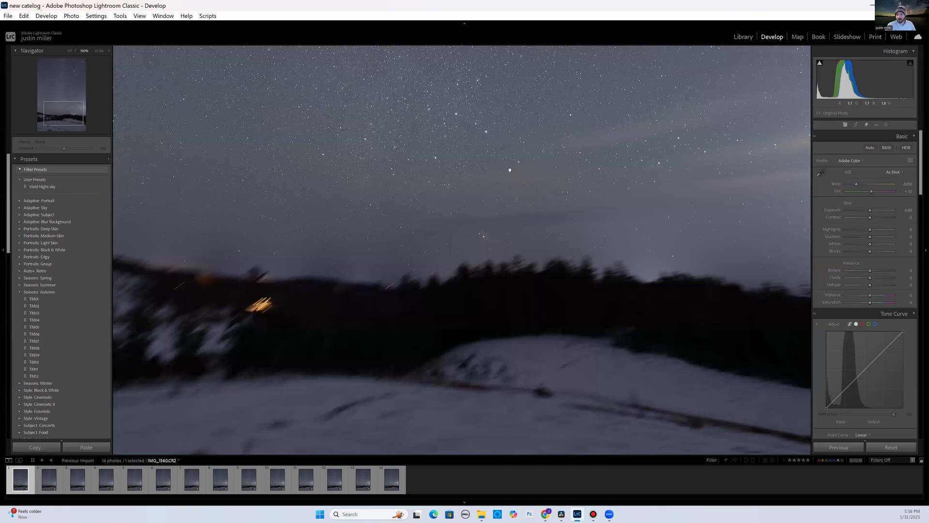
{"action": "mouse_move", "coordinate": [482, 156]}
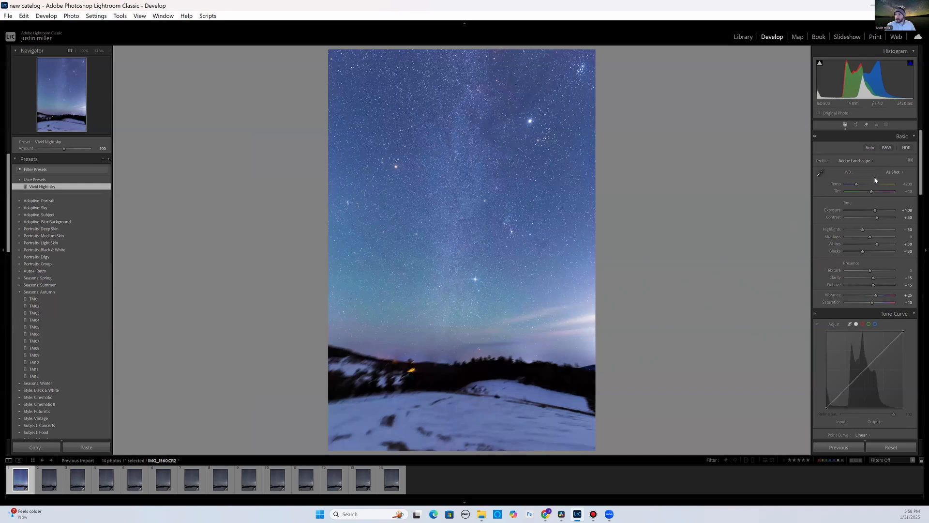
- Nudge Temp and Tint slightly for a warmer custom white balance showing green airglow
{"action": "left_click_drag", "start_coordinate": [863, 184], "coordinate": [858, 184]}
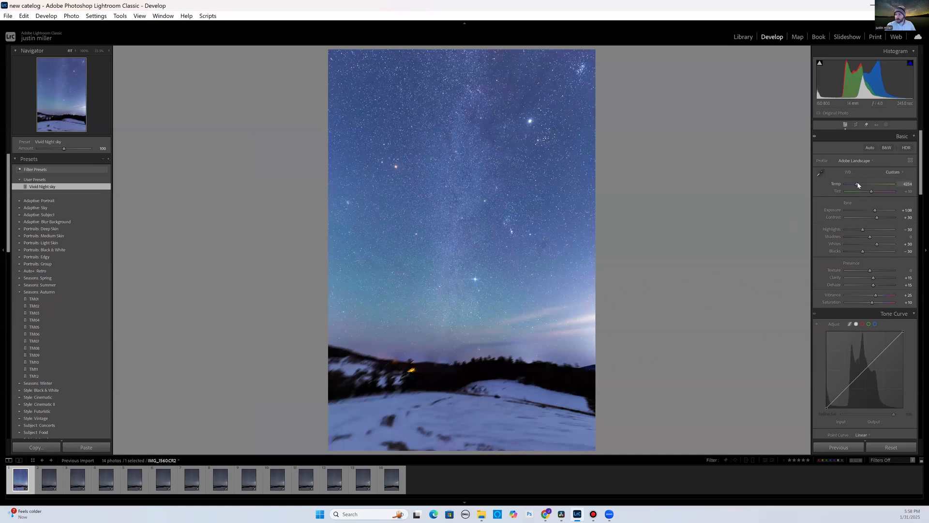
{"action": "left_click_drag", "start_coordinate": [858, 184], "coordinate": [861, 184]}
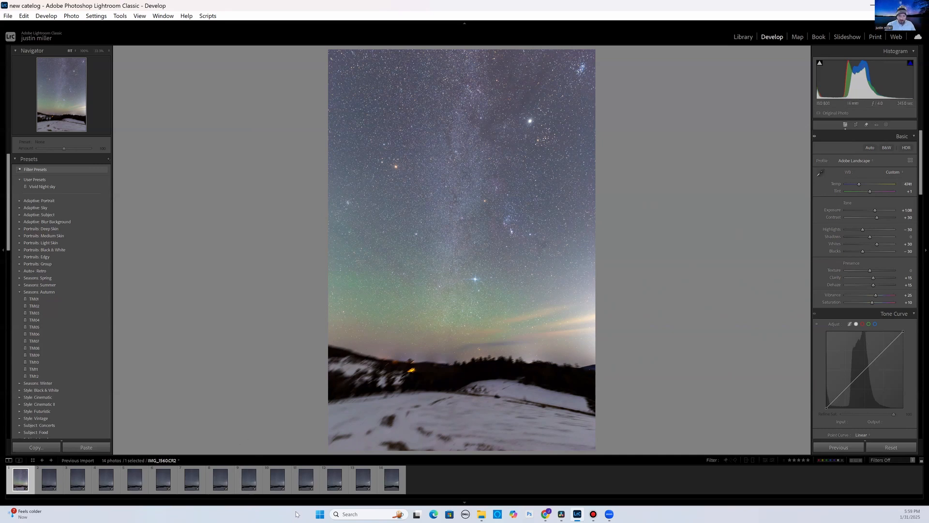
{"action": "mouse_move", "coordinate": [507, 409]}
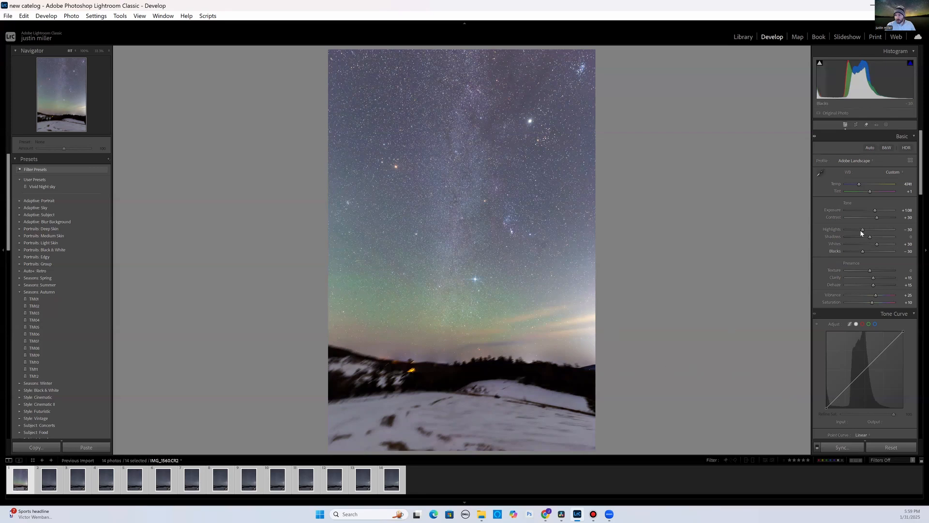
- Pull Highlights down in the sky and raise Whites to brighten the stars
{"action": "left_click_drag", "start_coordinate": [863, 230], "coordinate": [856, 230]}
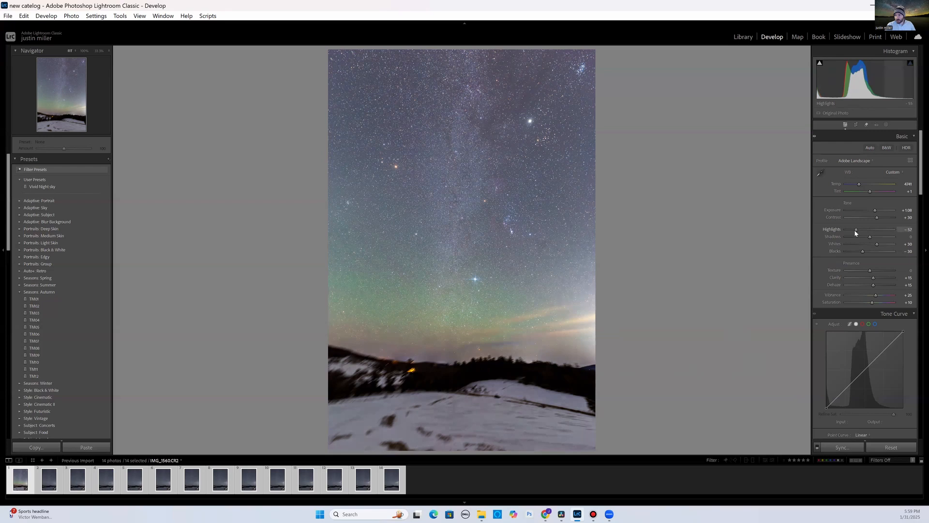
{"action": "left_click_drag", "start_coordinate": [857, 230], "coordinate": [853, 229]}
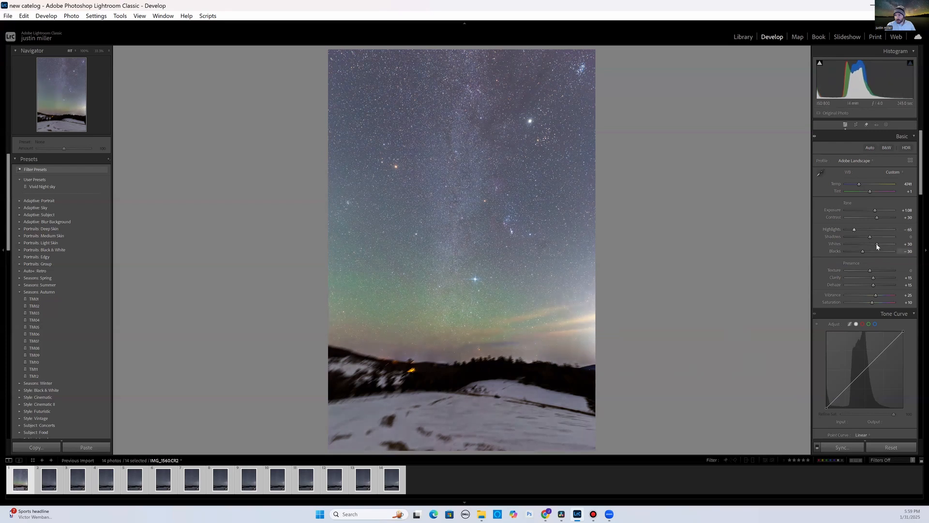
{"action": "left_click_drag", "start_coordinate": [871, 243], "coordinate": [883, 243]}
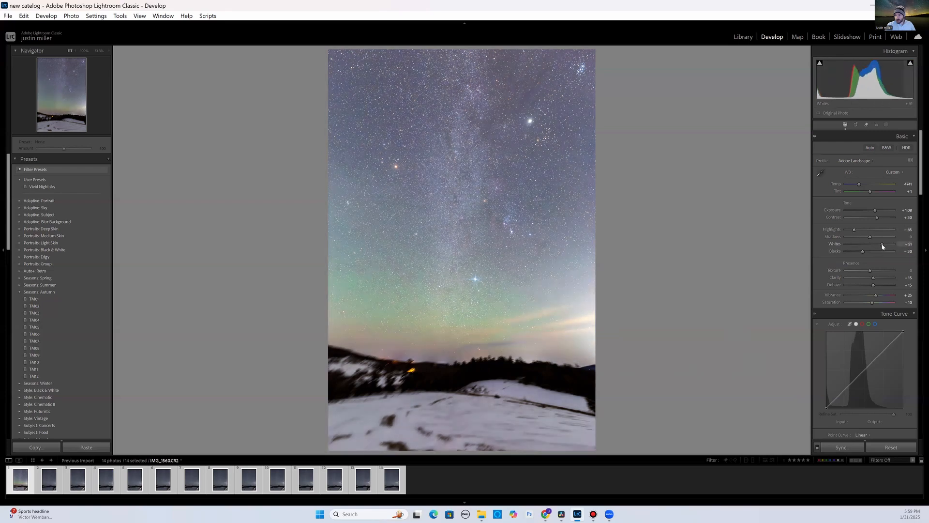
{"action": "left_click_drag", "start_coordinate": [883, 244], "coordinate": [880, 243]}
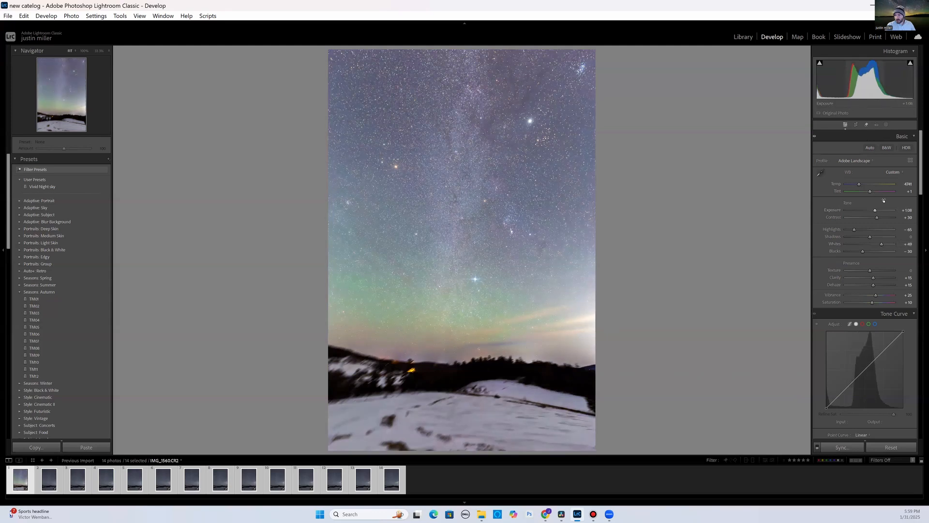
- Lower exposure slightly and add a gentle S-shaped tone curve
{"action": "left_click_drag", "start_coordinate": [880, 210], "coordinate": [876, 211]}
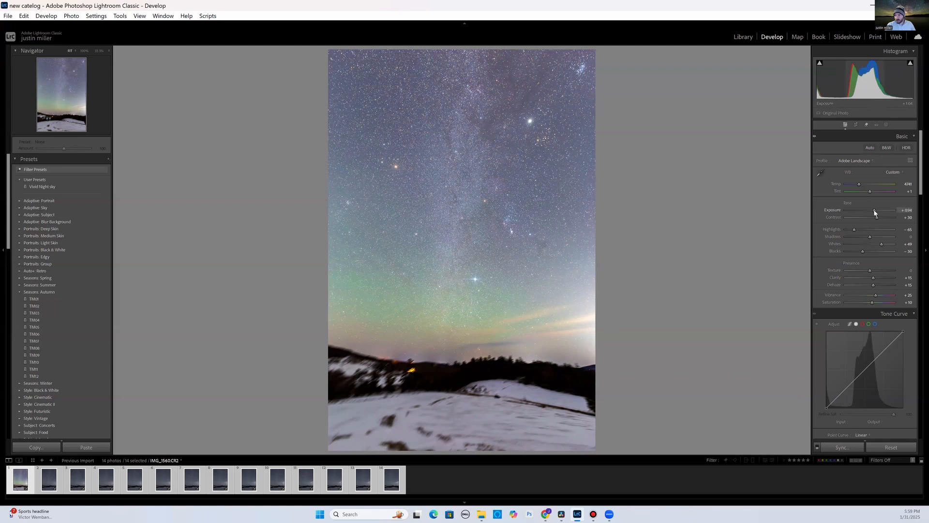
{"action": "left_click_drag", "start_coordinate": [877, 210], "coordinate": [875, 210]}
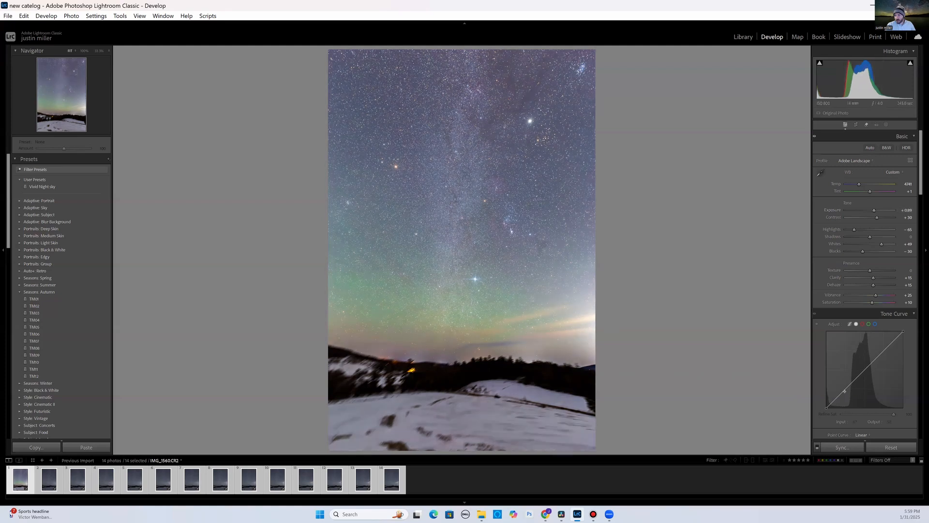
{"action": "left_click_drag", "start_coordinate": [830, 407], "coordinate": [848, 397]}
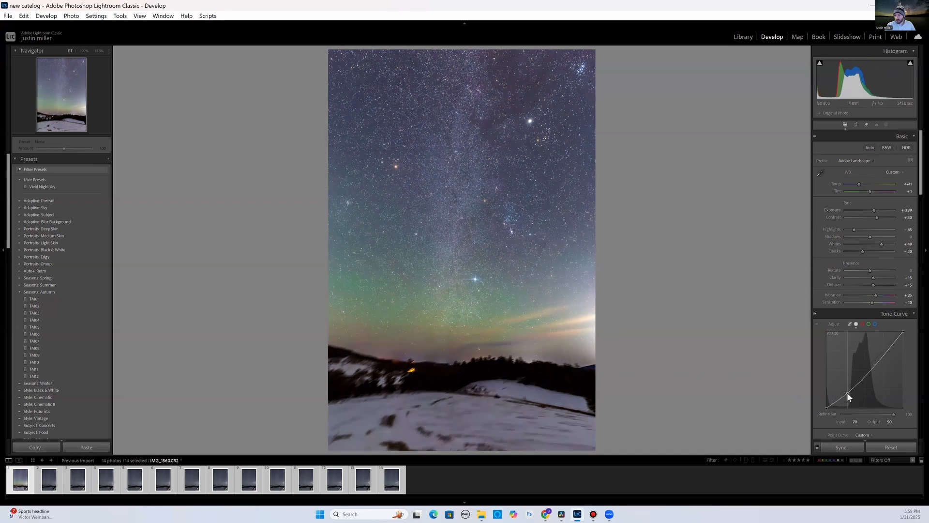
{"action": "left_click_drag", "start_coordinate": [849, 396], "coordinate": [873, 366]}
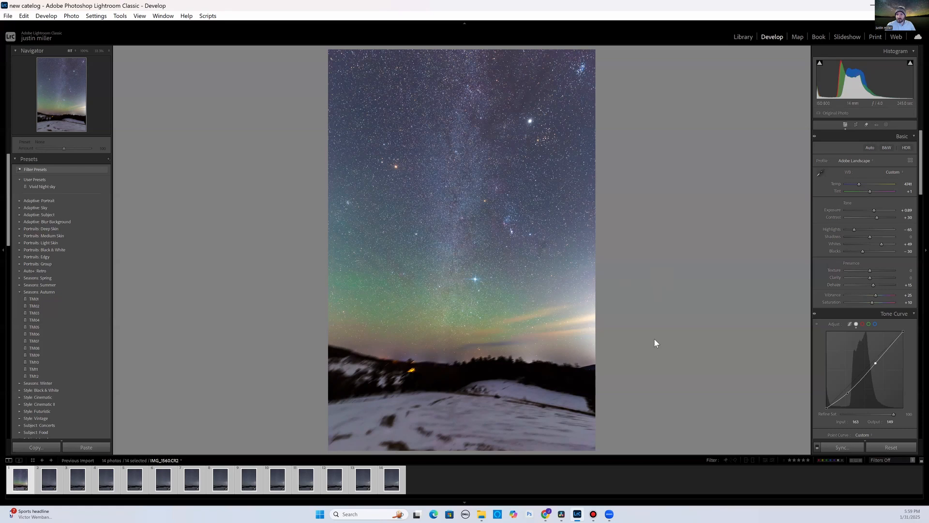
{"action": "mouse_move", "coordinate": [833, 453]}
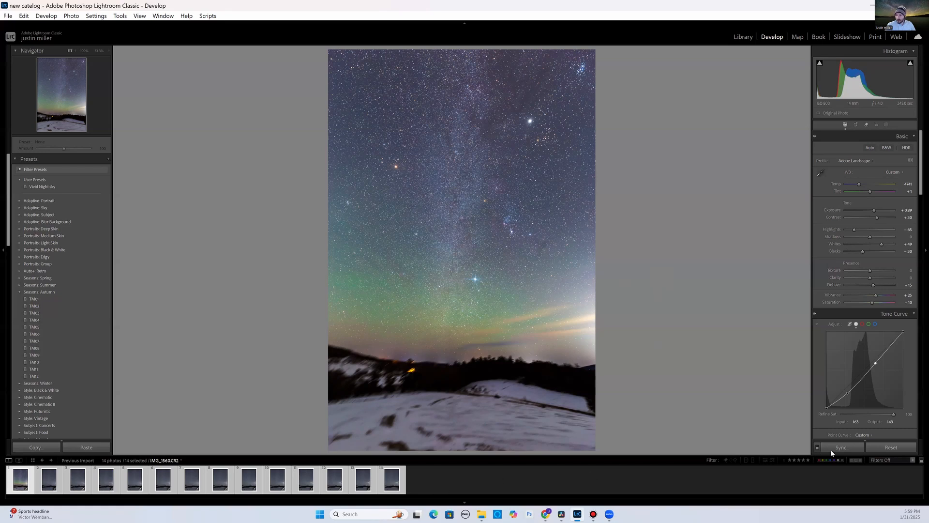
- Sync the develop settings to the selected photos, then bring up stacked image IMG_1562
{"action": "left_click", "coordinate": [840, 446]}
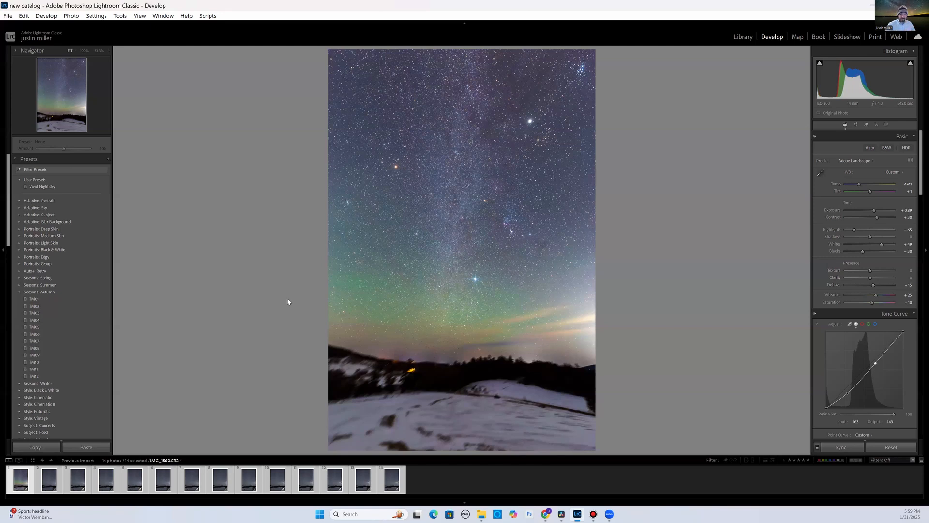
{"action": "left_click", "coordinate": [50, 478]}
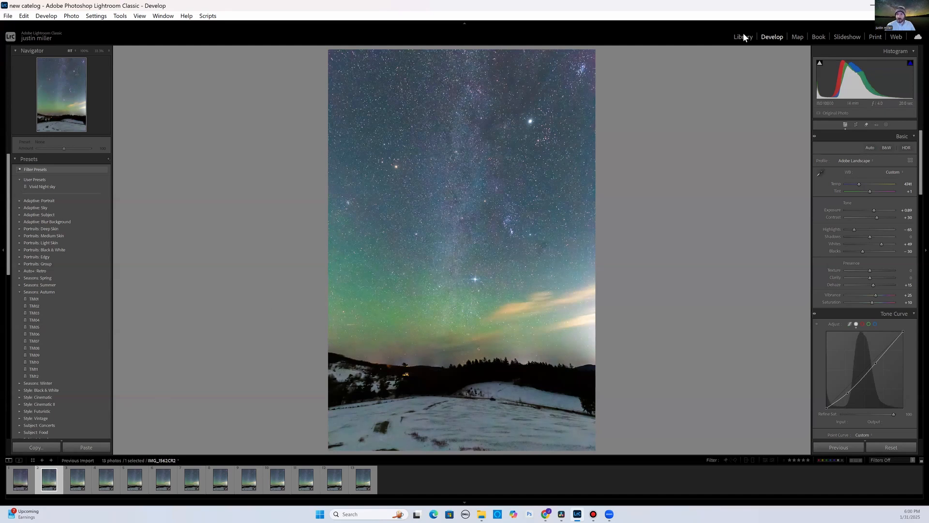
- Switch to the Library module to compare the tracked and stacked night-sky photos
{"action": "left_click", "coordinate": [743, 36]}
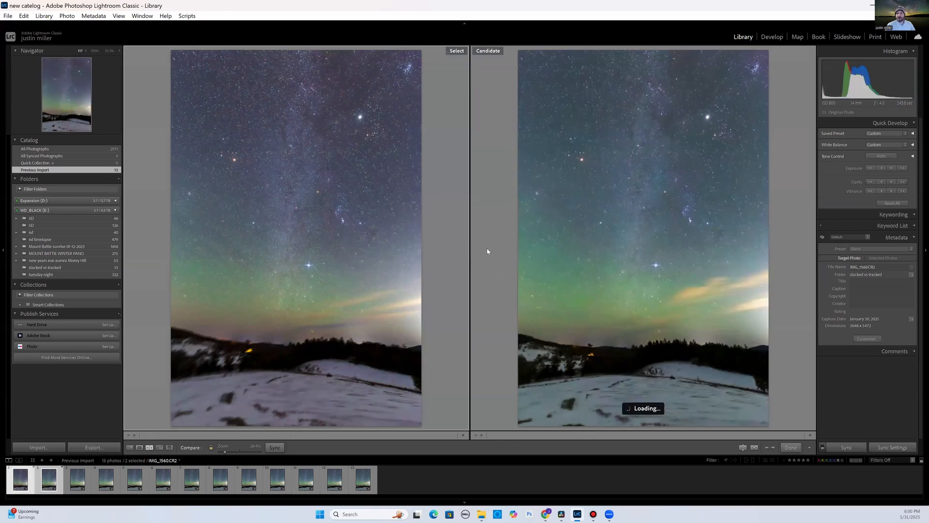
{"action": "mouse_move", "coordinate": [611, 262]}
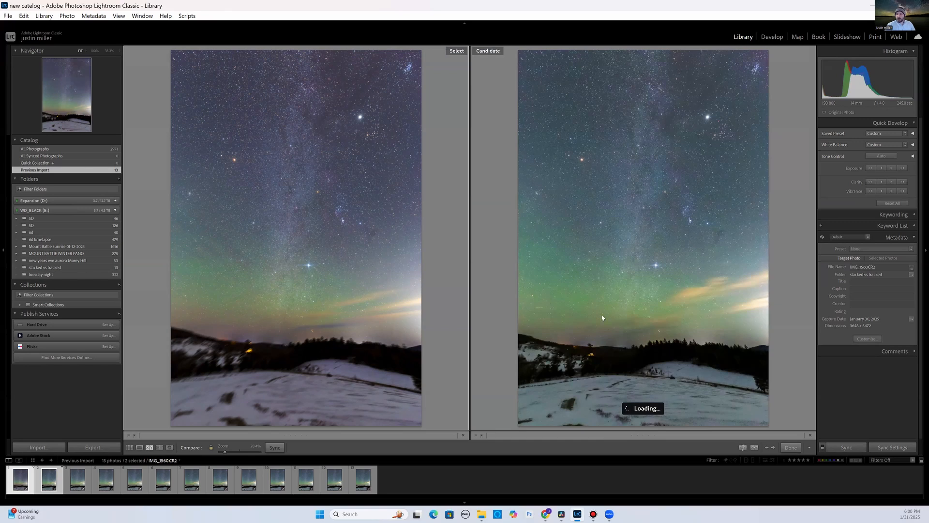
{"action": "mouse_move", "coordinate": [606, 296]}
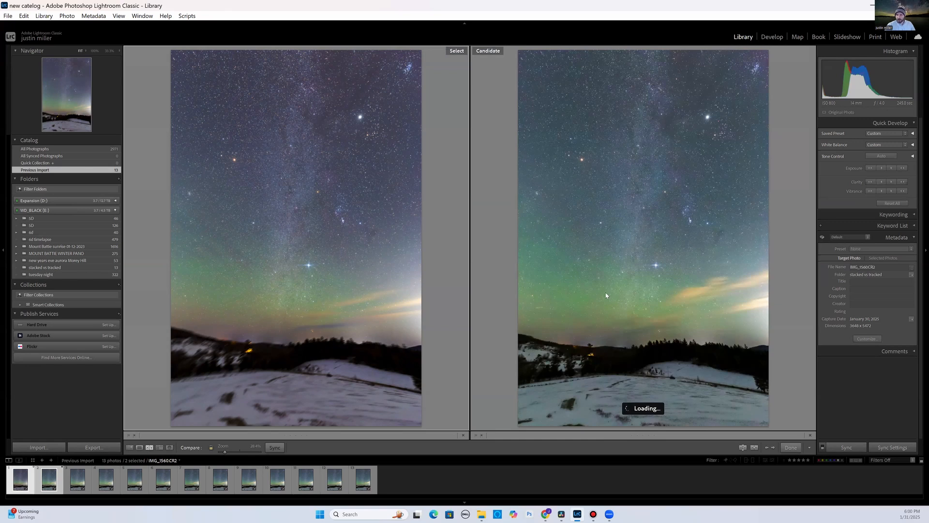
{"action": "mouse_move", "coordinate": [394, 297]}
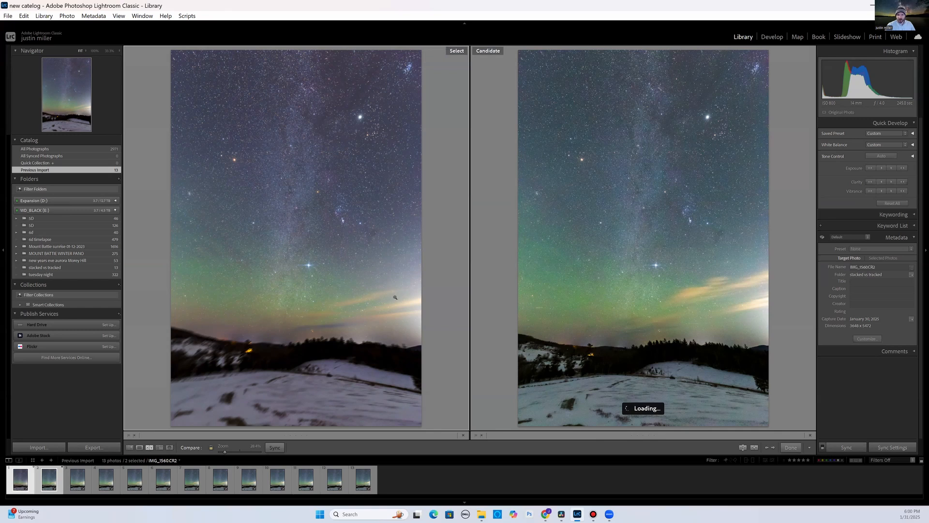
{"action": "mouse_move", "coordinate": [279, 309]}
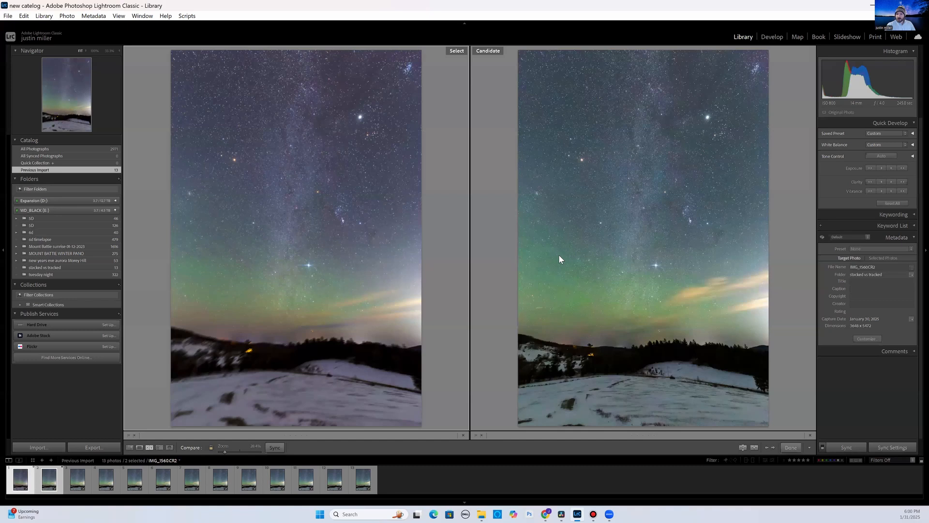
{"action": "mouse_move", "coordinate": [560, 290]}
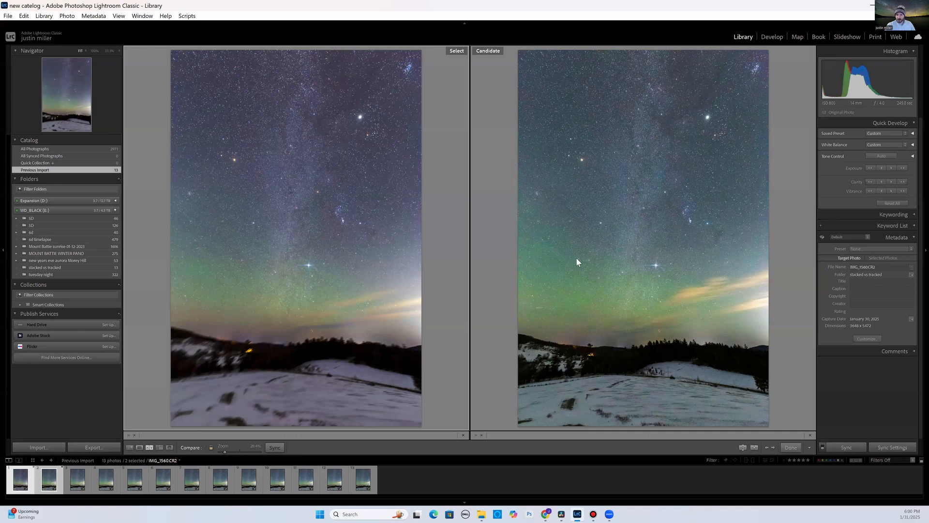
{"action": "mouse_move", "coordinate": [466, 422]}
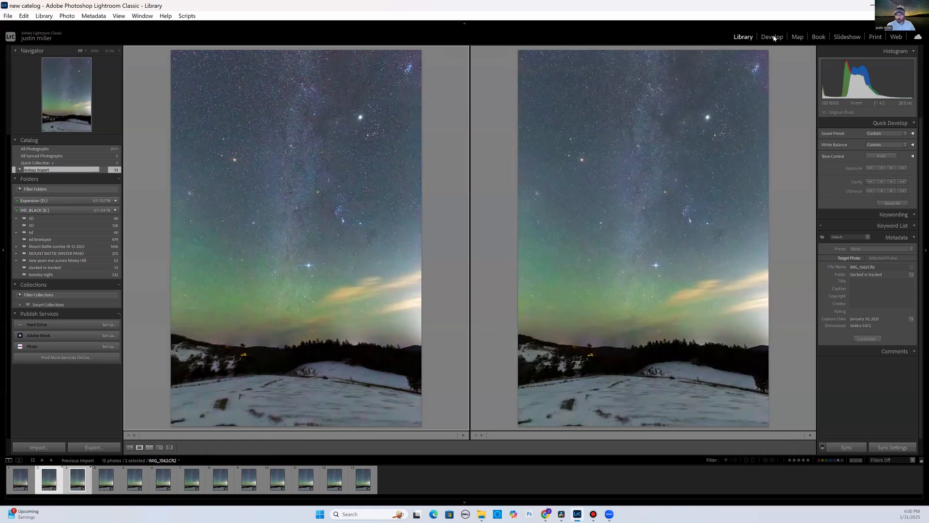
- In Develop, shift the stacked photo's Tint toward magenta to about +10
{"action": "left_click", "coordinate": [771, 36]}
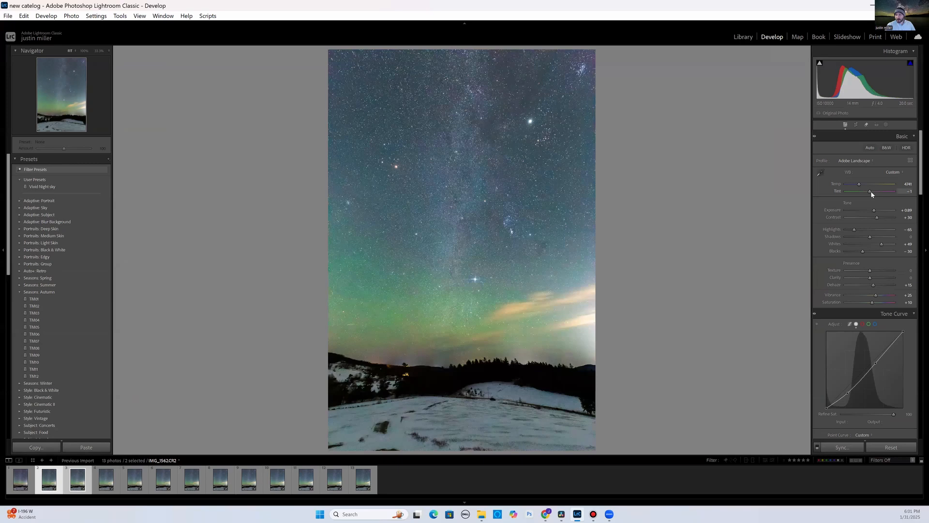
{"action": "left_click_drag", "start_coordinate": [871, 191], "coordinate": [874, 190]}
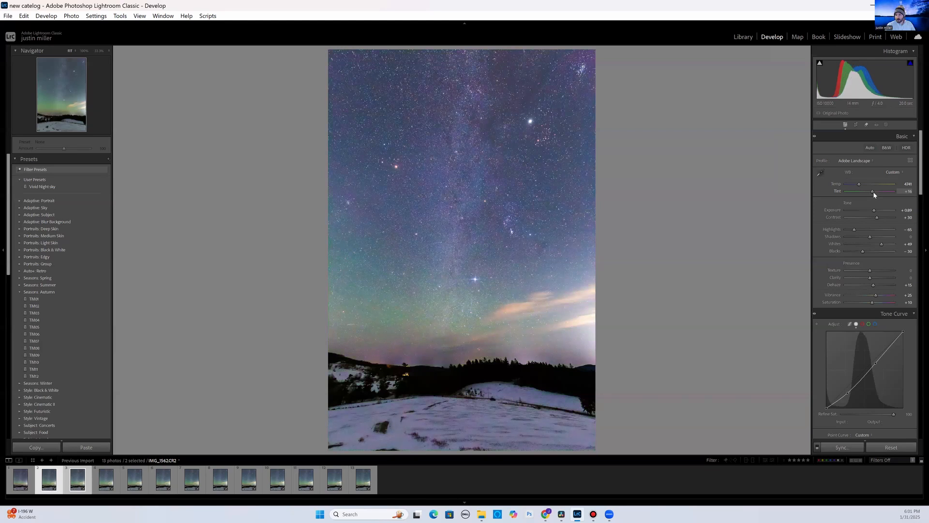
{"action": "left_click_drag", "start_coordinate": [873, 191], "coordinate": [872, 190]}
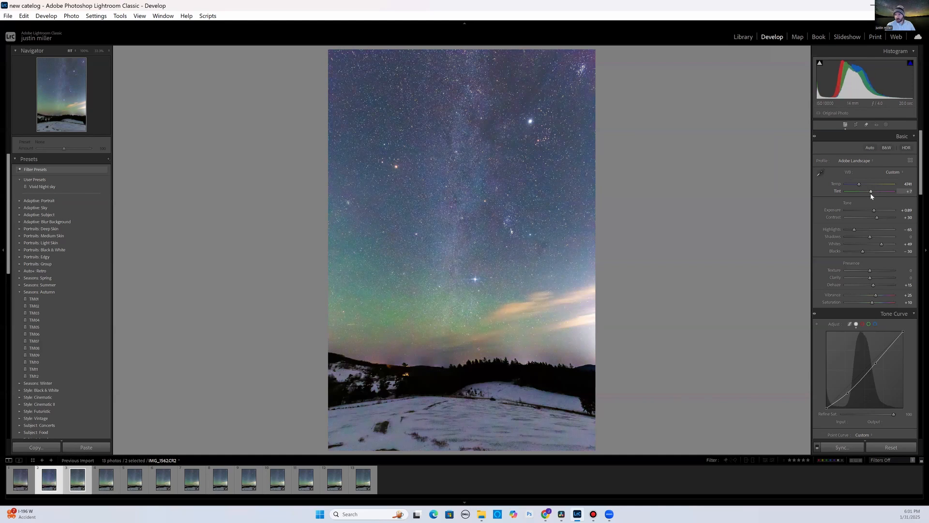
{"action": "left_click_drag", "start_coordinate": [871, 191], "coordinate": [872, 191]}
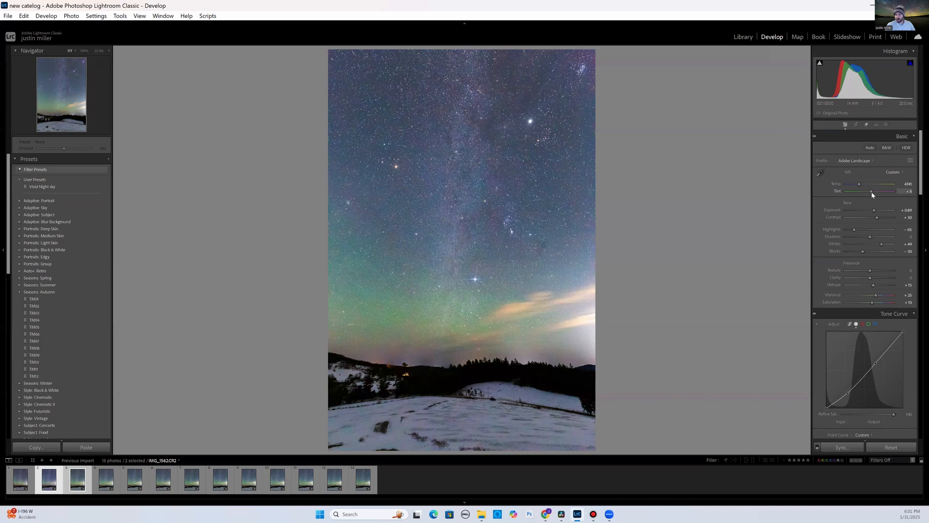
{"action": "left_click_drag", "start_coordinate": [870, 192], "coordinate": [872, 191]}
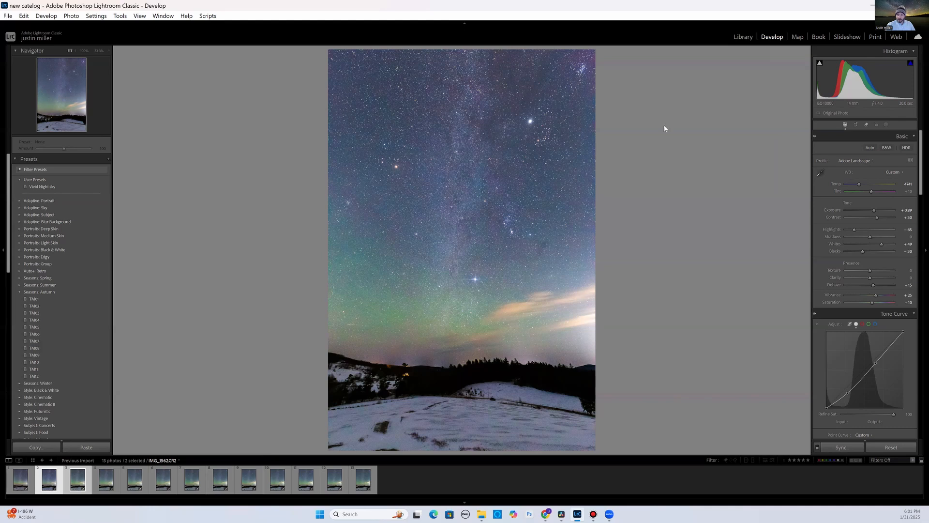
- Return to Library comparison and pick a different night-sky photo from the filmstrip
{"action": "left_click", "coordinate": [743, 37]}
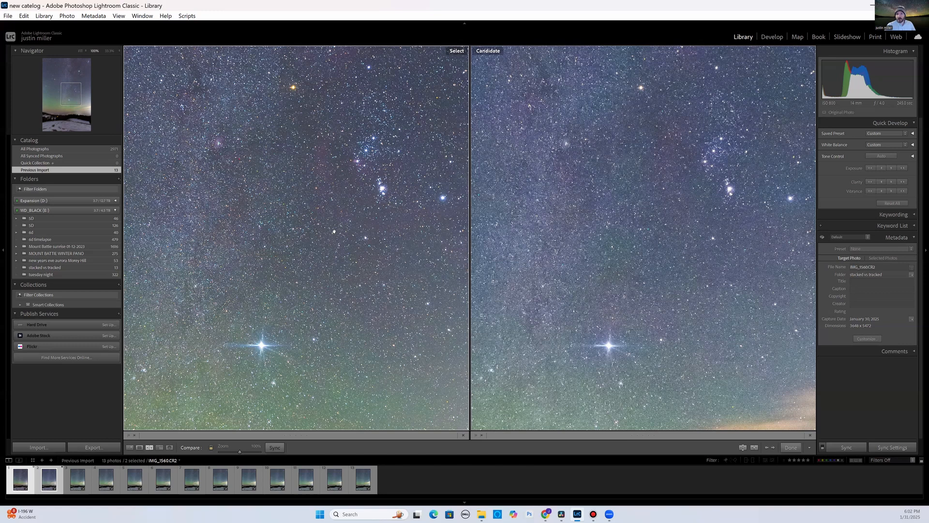
{"action": "mouse_move", "coordinate": [582, 280]}
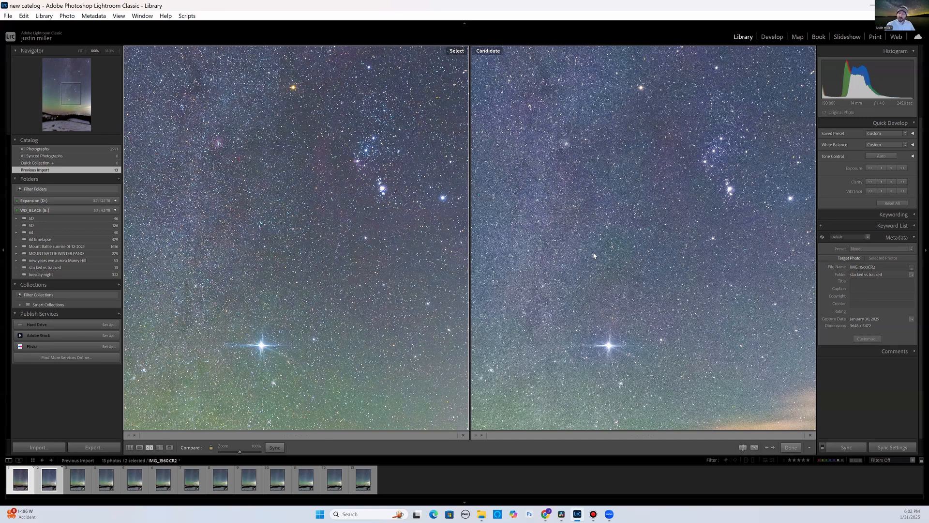
{"action": "mouse_move", "coordinate": [615, 192]}
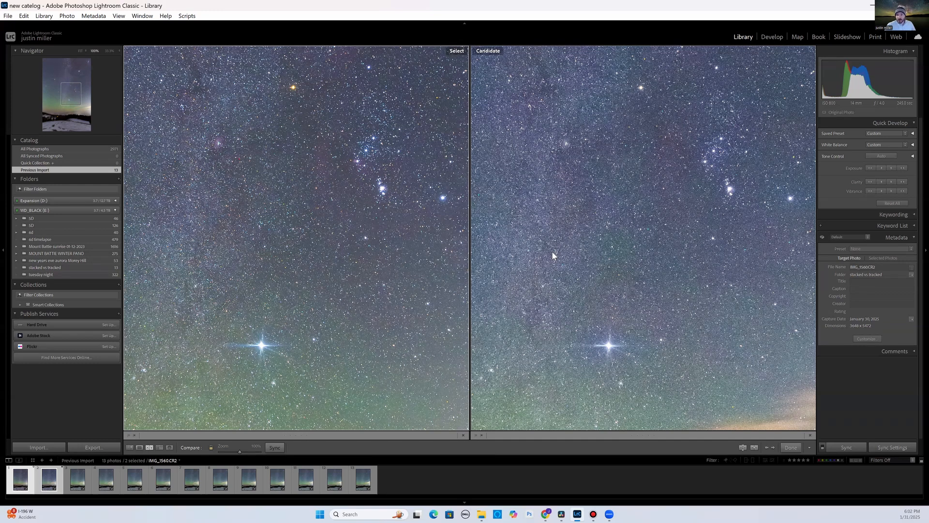
{"action": "mouse_move", "coordinate": [555, 248]}
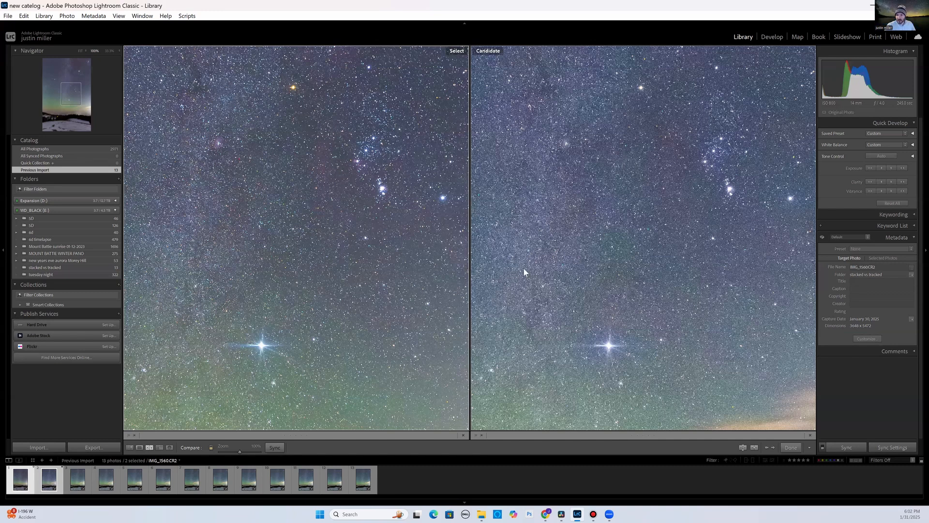
{"action": "mouse_move", "coordinate": [521, 196]}
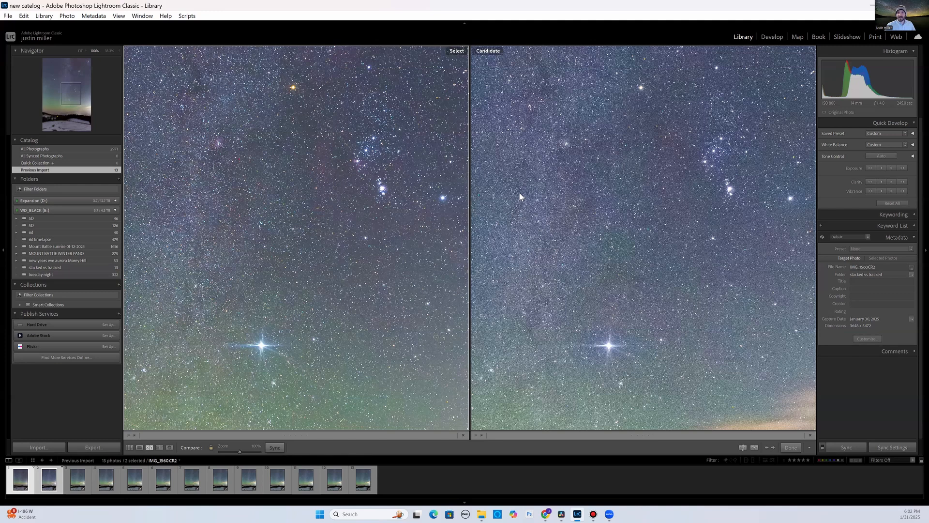
{"action": "mouse_move", "coordinate": [534, 187]}
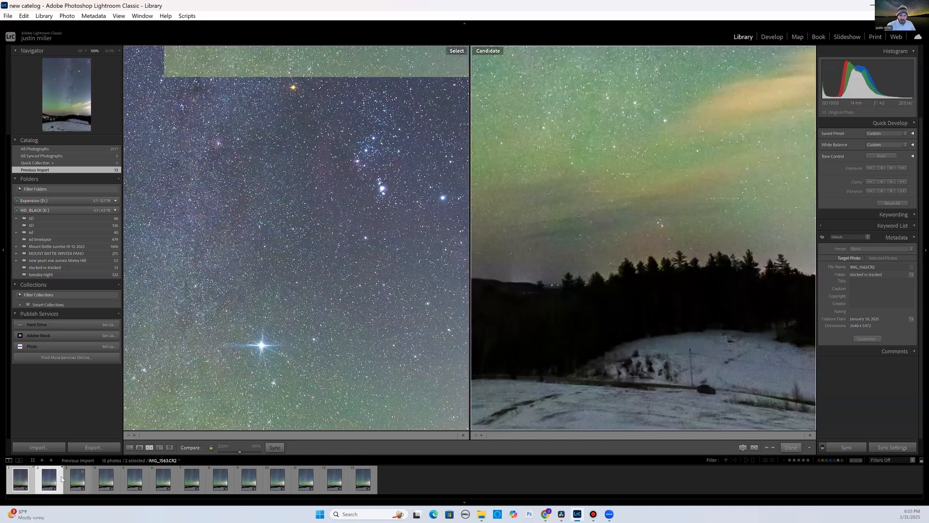
{"action": "left_click", "coordinate": [76, 478]}
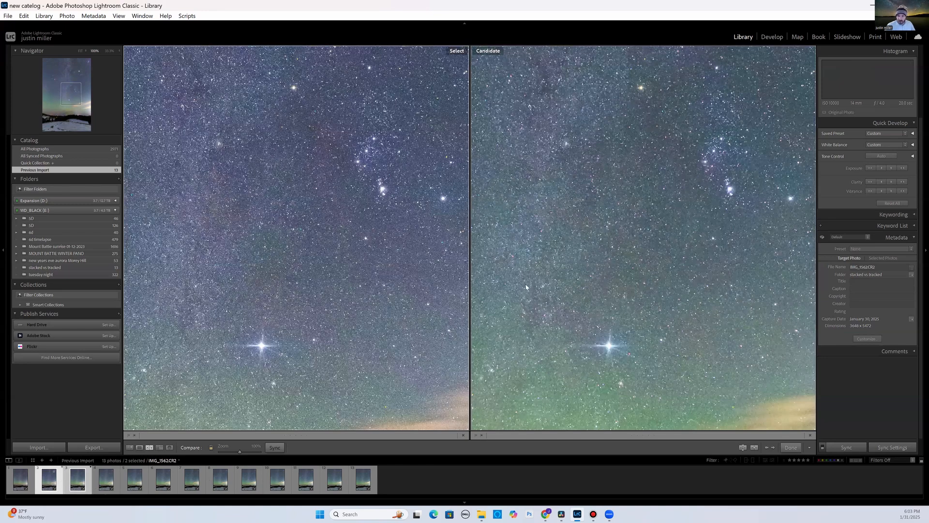
{"action": "mouse_move", "coordinate": [524, 286]}
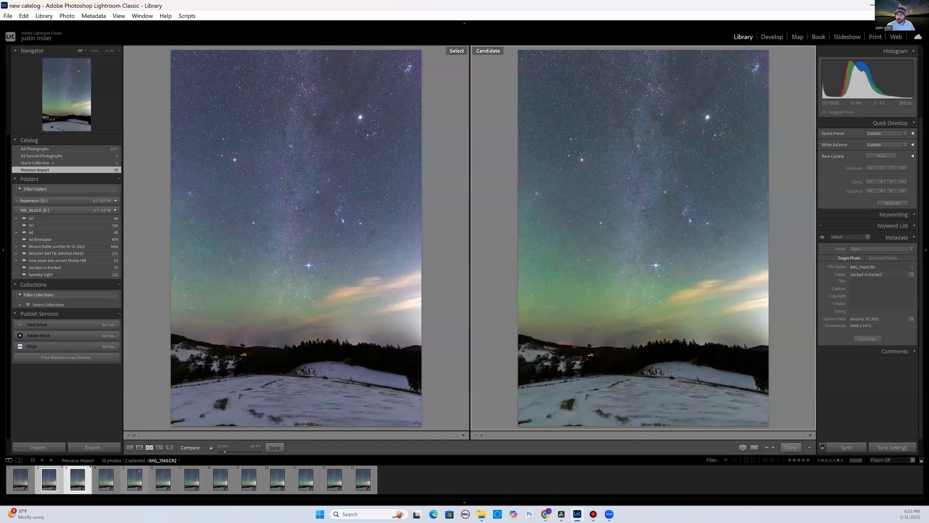
- In Develop, open Synchronize Settings, choose Check None, and close the dialog
{"action": "left_click", "coordinate": [771, 37]}
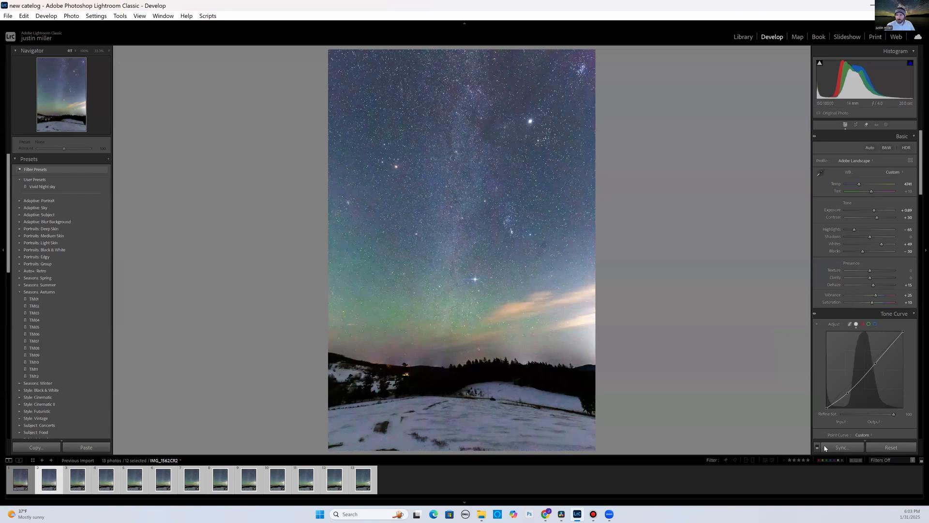
{"action": "left_click", "coordinate": [841, 446]}
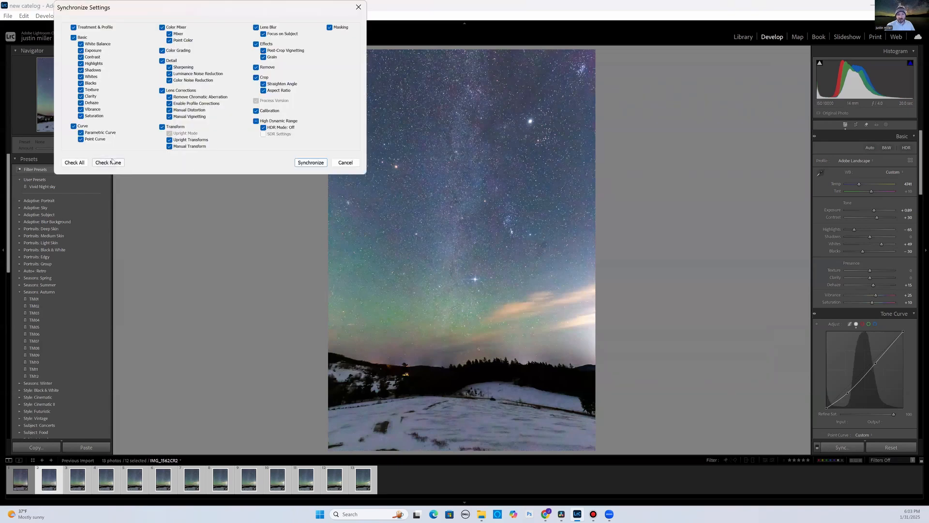
{"action": "left_click", "coordinate": [108, 162]}
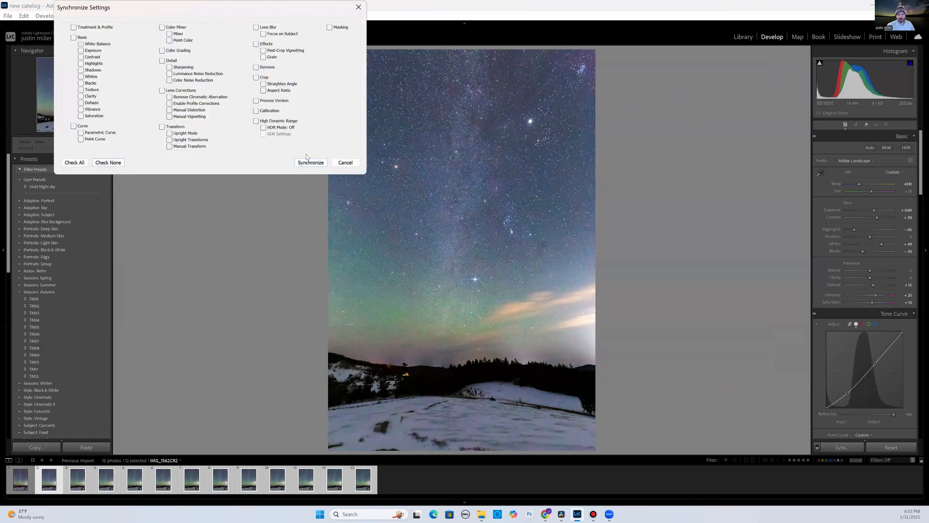
{"action": "left_click", "coordinate": [310, 162]}
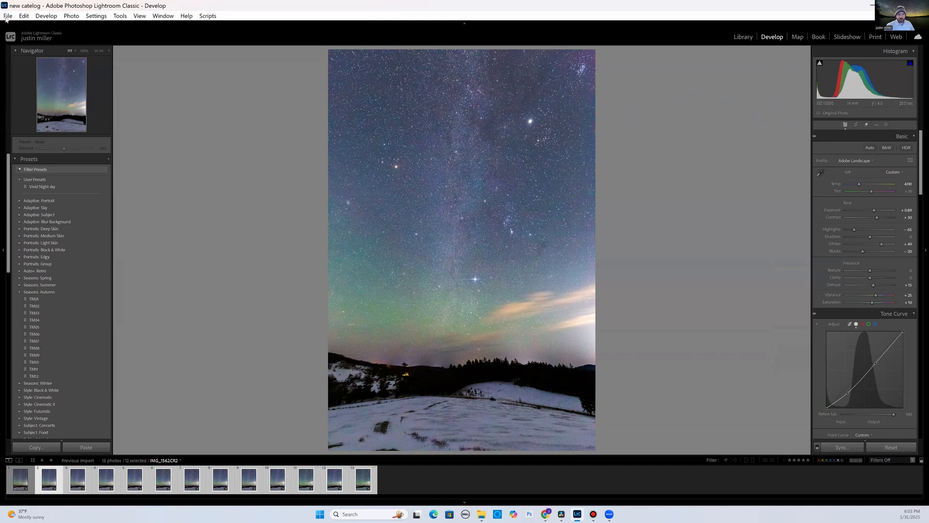
{"action": "mouse_move", "coordinate": [52, 196]}
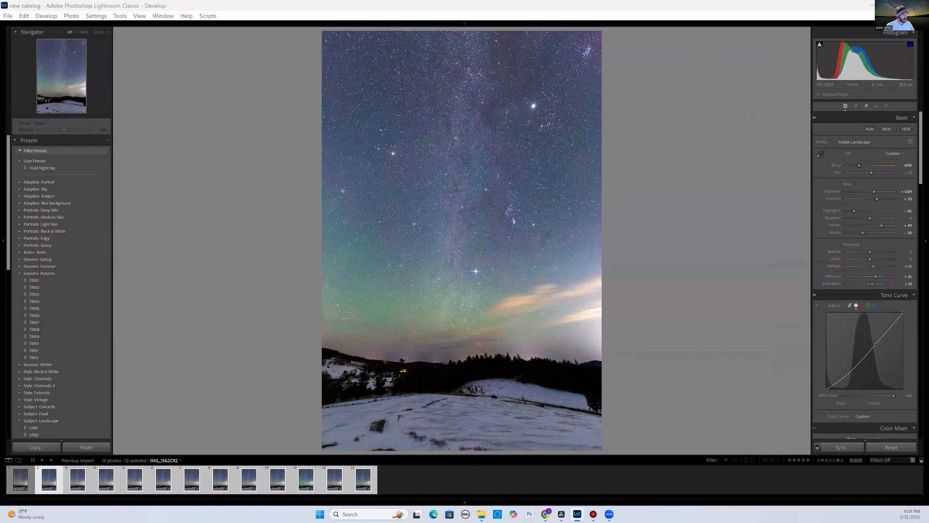
{"action": "mouse_move", "coordinate": [397, 173]}
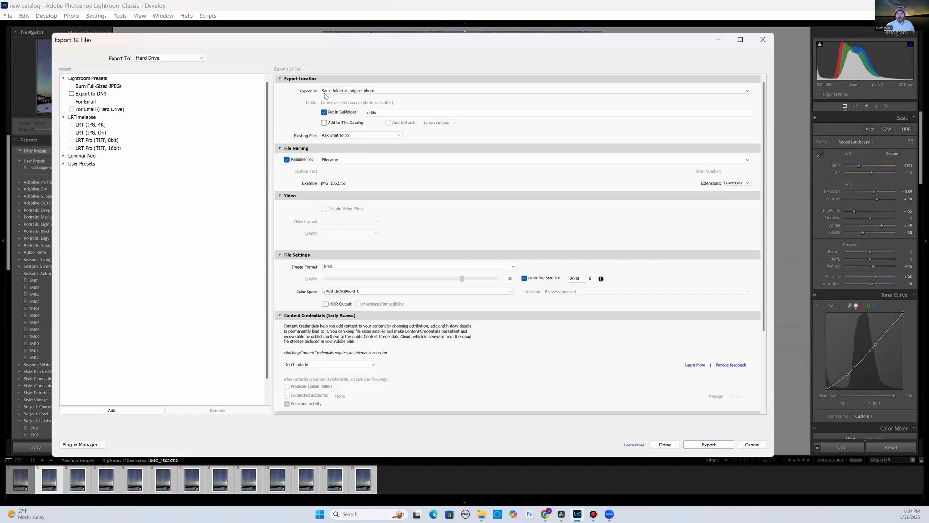
- Export the twelve photos as 16-bit TIFF into a subfolder named 'stacks'
{"action": "double_click", "coordinate": [370, 112]}
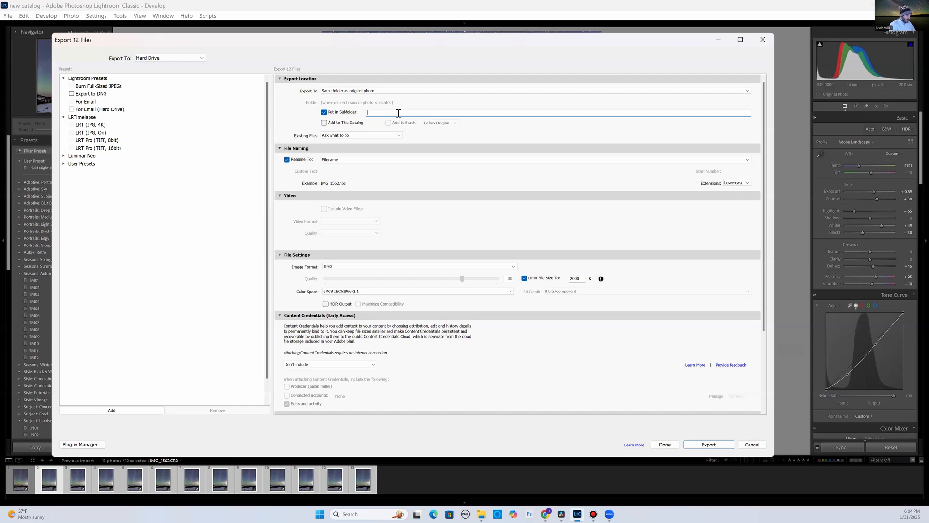
{"action": "type", "text": "stacks"}
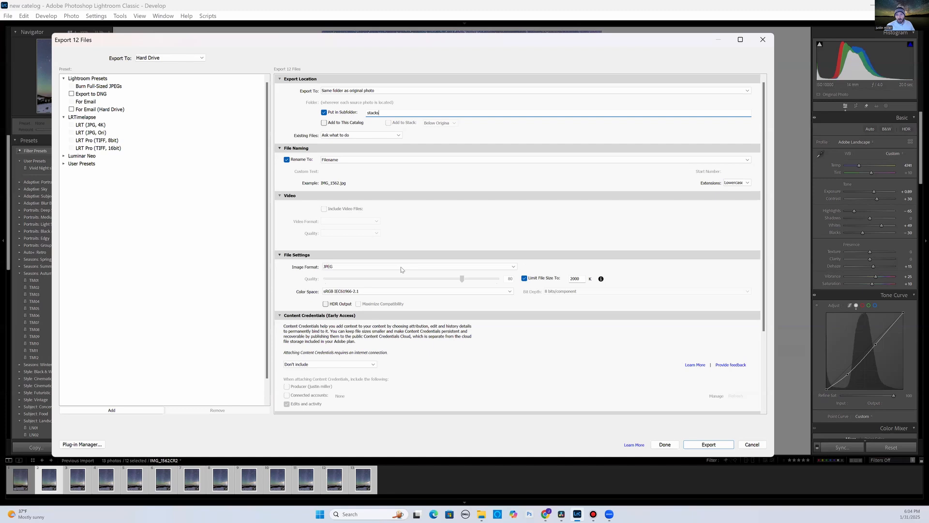
{"action": "left_click", "coordinate": [417, 266]}
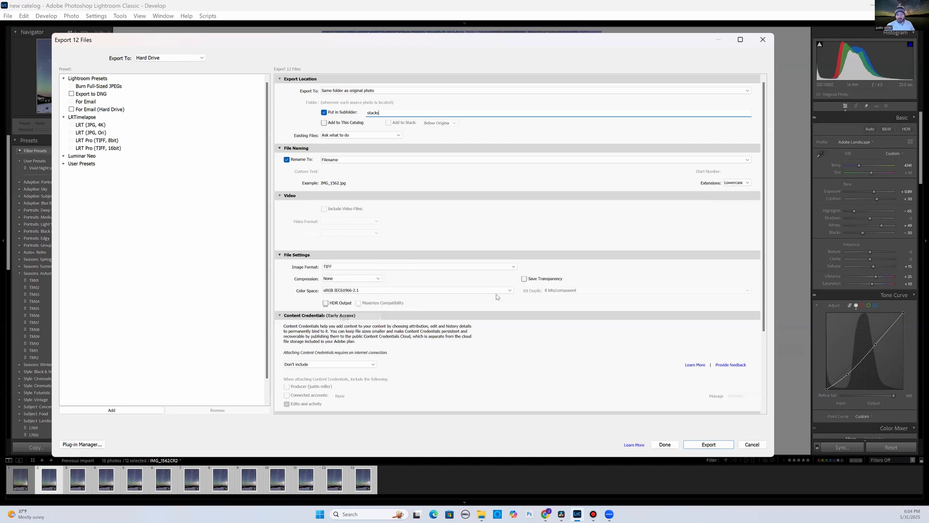
{"action": "left_click", "coordinate": [647, 290]}
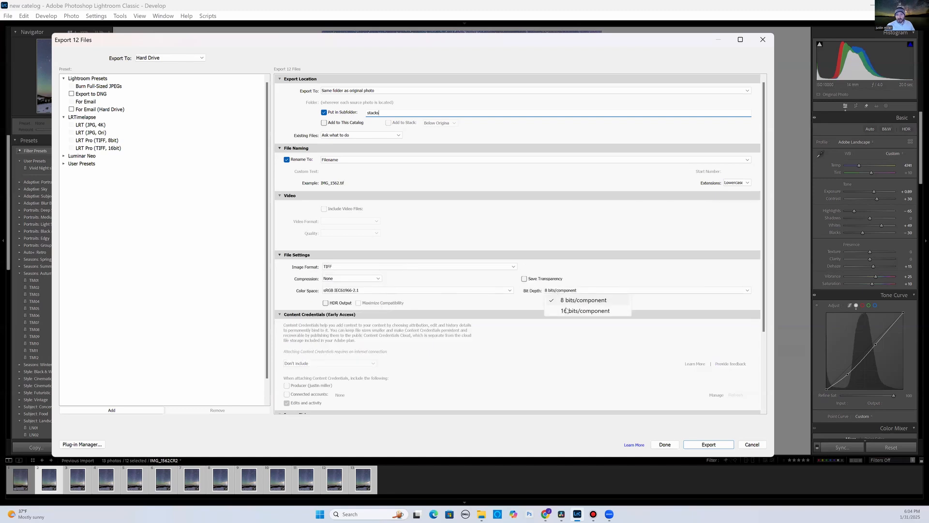
{"action": "left_click", "coordinate": [583, 311]}
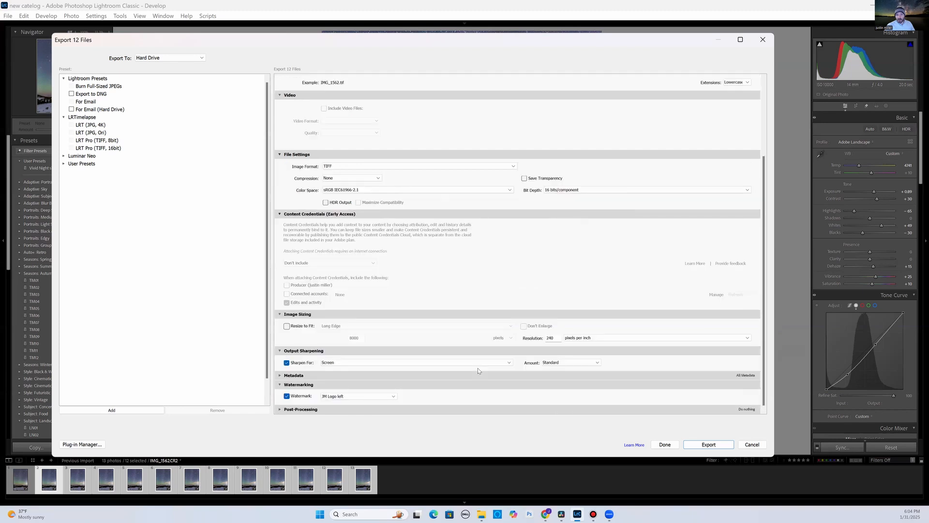
{"action": "left_click", "coordinate": [287, 363]}
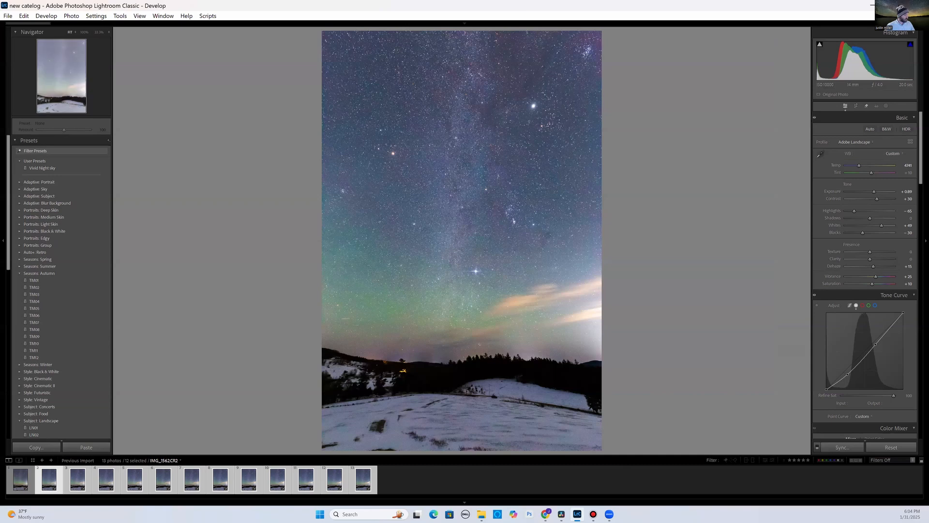
{"action": "mouse_move", "coordinate": [356, 336]}
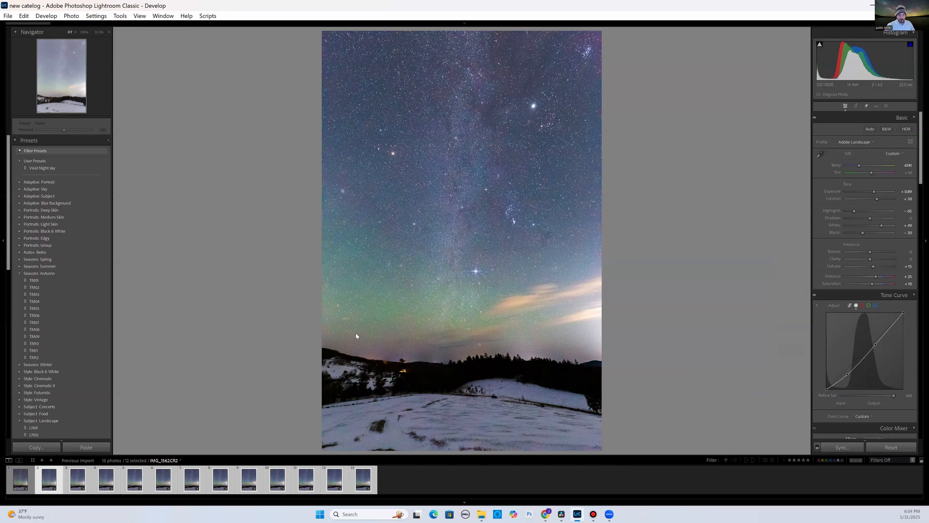
{"action": "mouse_move", "coordinate": [358, 446]}
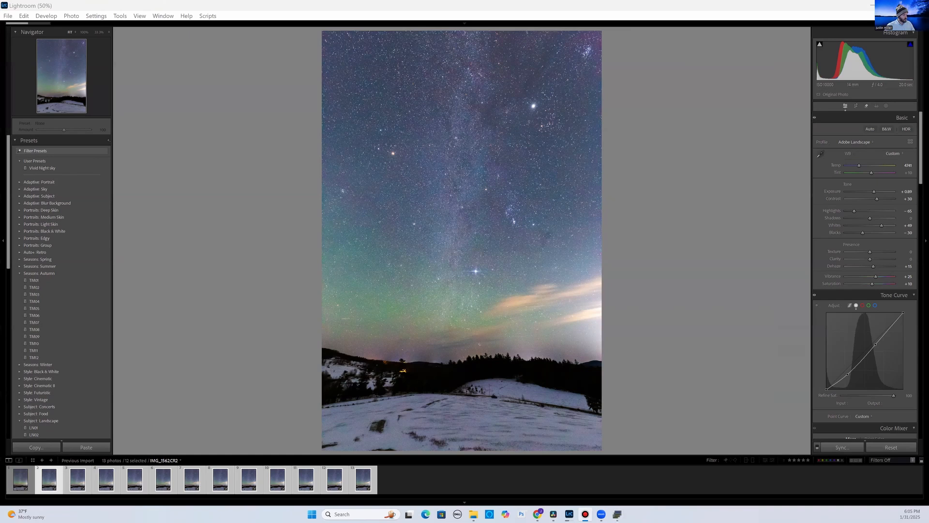
{"action": "mouse_move", "coordinate": [525, 42]}
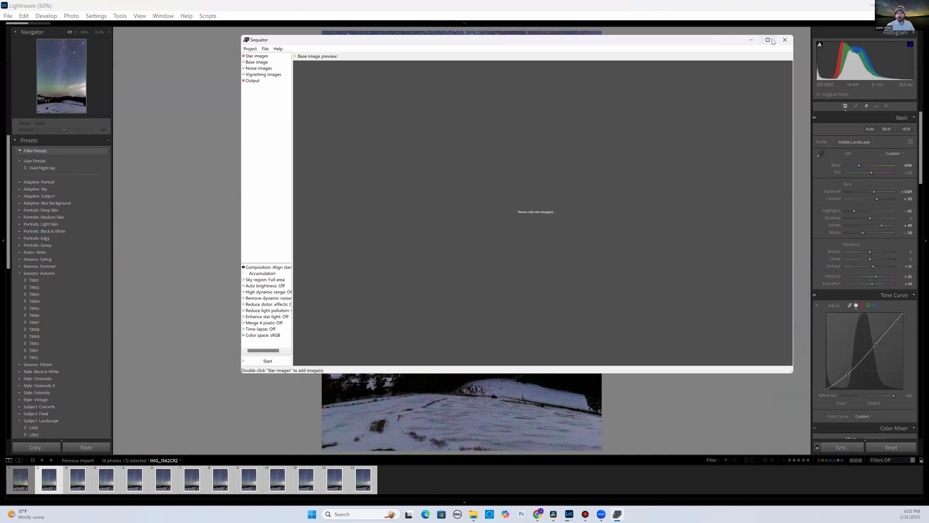
- Maximize Sequator, add star images from the stacks folder, and save output as stacked.tif
{"action": "left_click", "coordinate": [768, 40]}
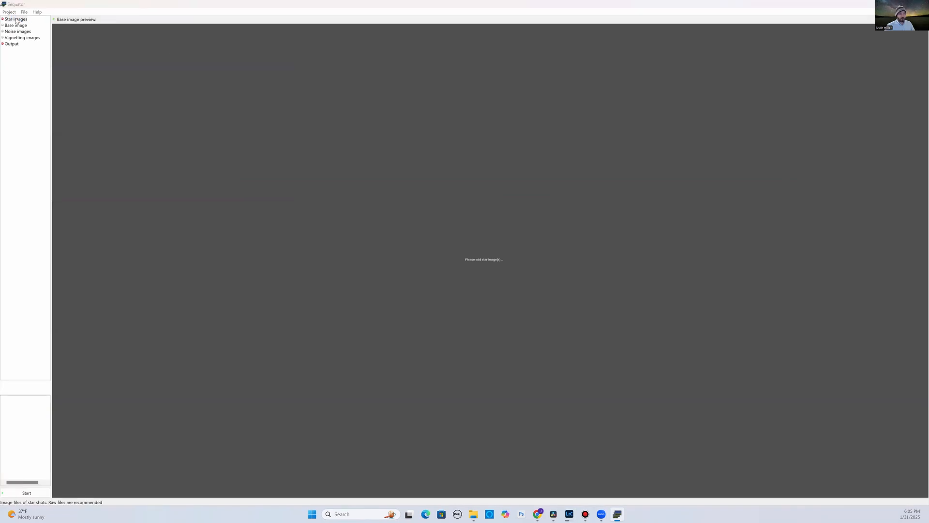
{"action": "mouse_move", "coordinate": [25, 128]}
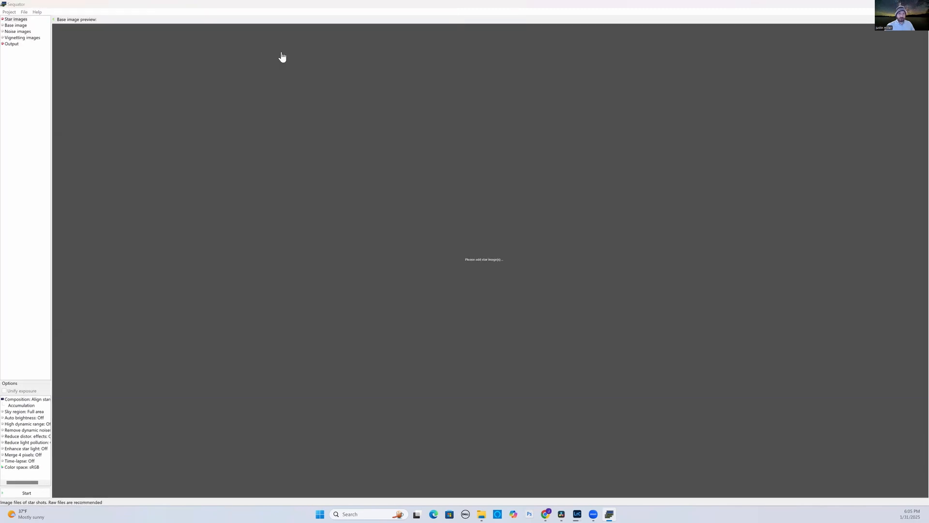
{"action": "left_click", "coordinate": [16, 18]}
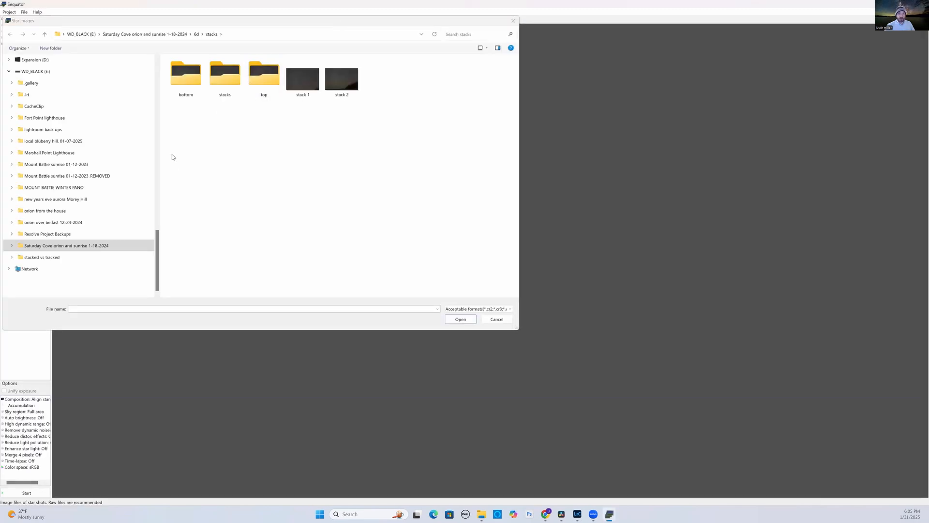
{"action": "left_click", "coordinate": [42, 256]}
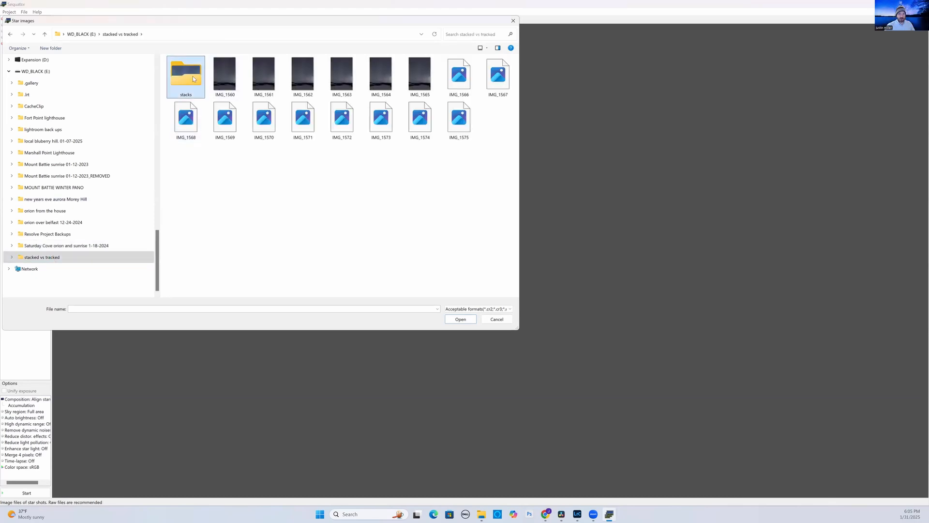
{"action": "double_click", "coordinate": [185, 74]}
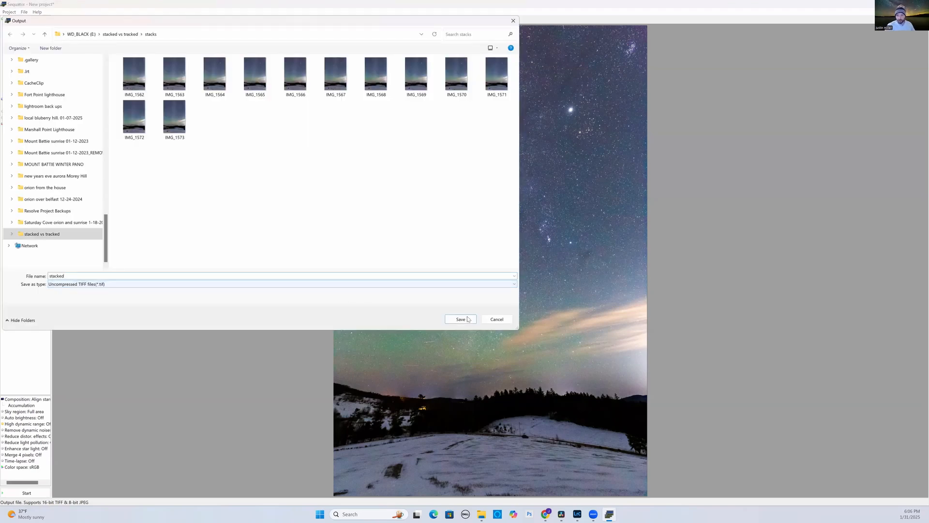
{"action": "left_click", "coordinate": [459, 319]}
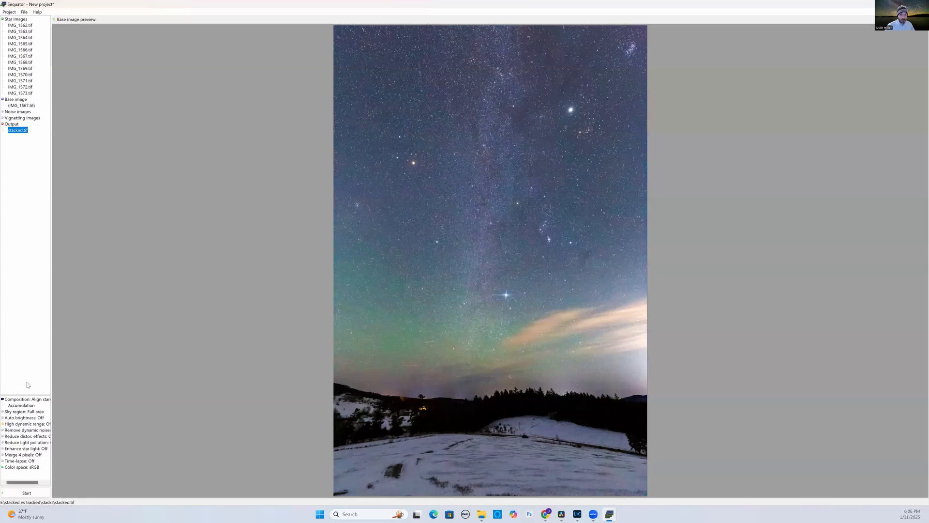
{"action": "mouse_move", "coordinate": [37, 362]}
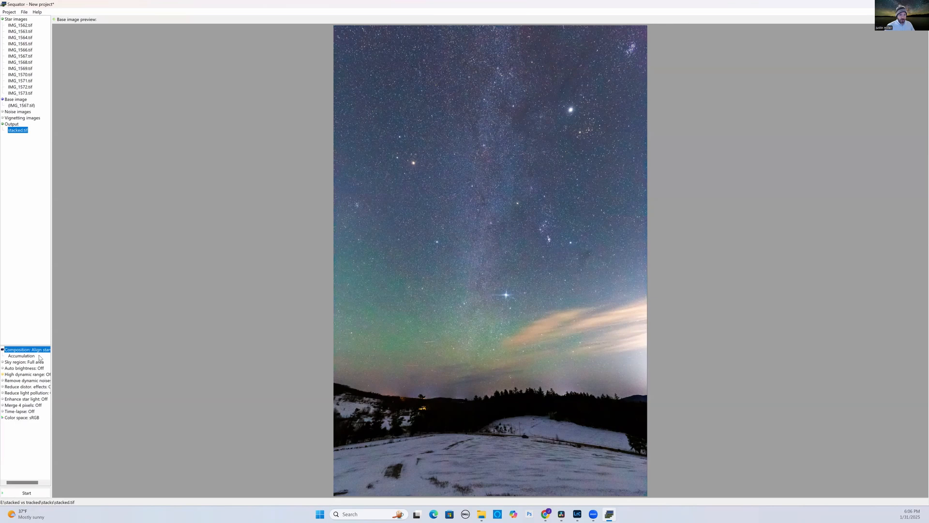
- Under Composition, set Sky region to an irregular mask brushed over the sky
{"action": "left_click", "coordinate": [26, 349]}
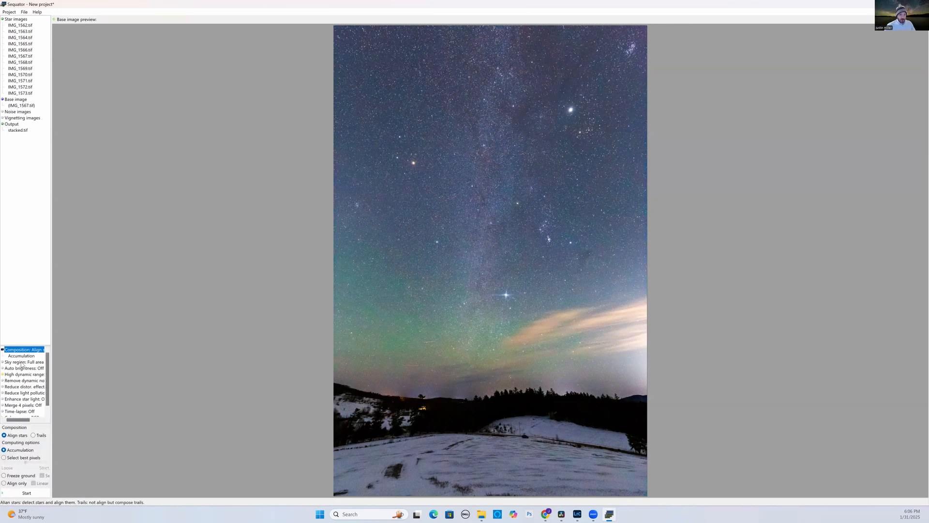
{"action": "left_click", "coordinate": [24, 362]}
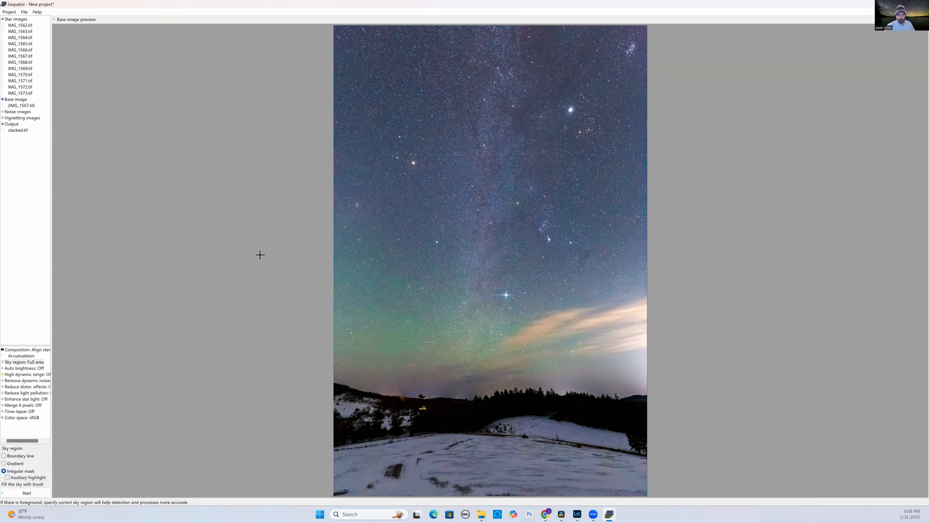
{"action": "mouse_move", "coordinate": [348, 325]}
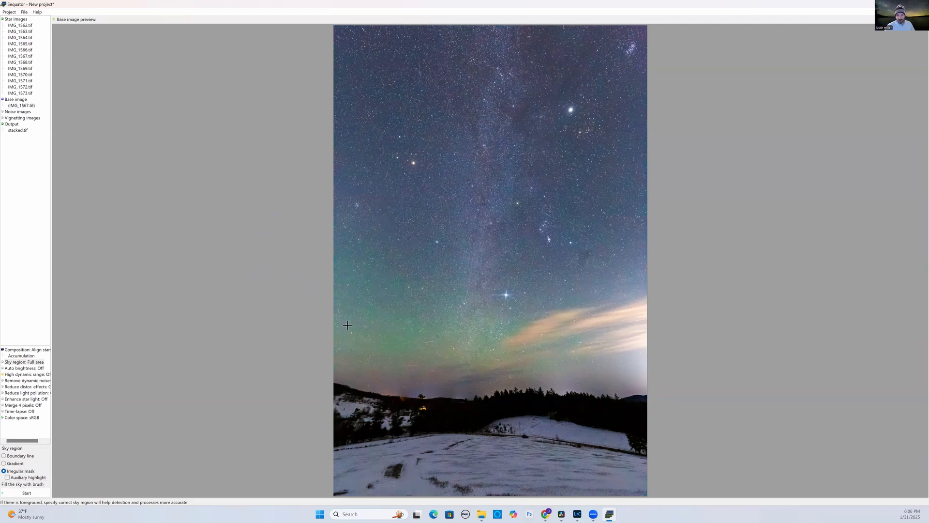
{"action": "mouse_move", "coordinate": [417, 343]}
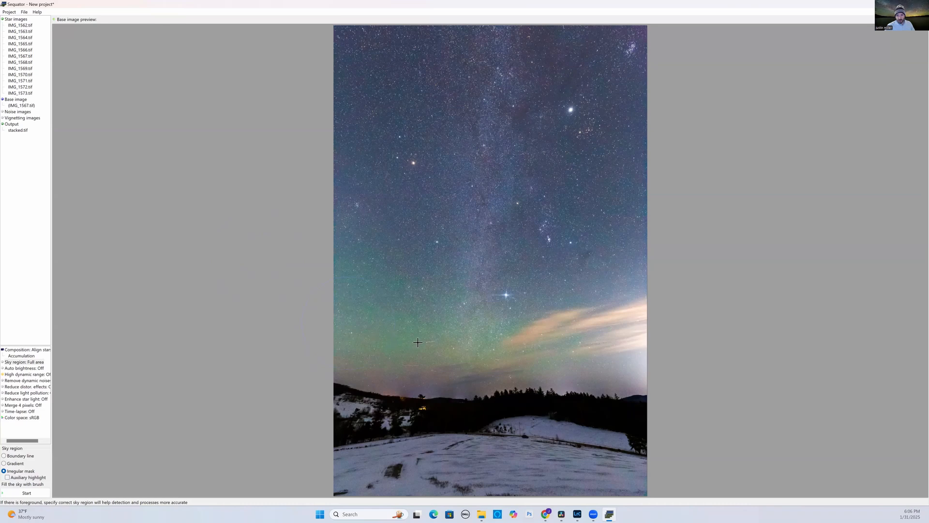
{"action": "left_click_drag", "start_coordinate": [418, 342], "coordinate": [512, 342]}
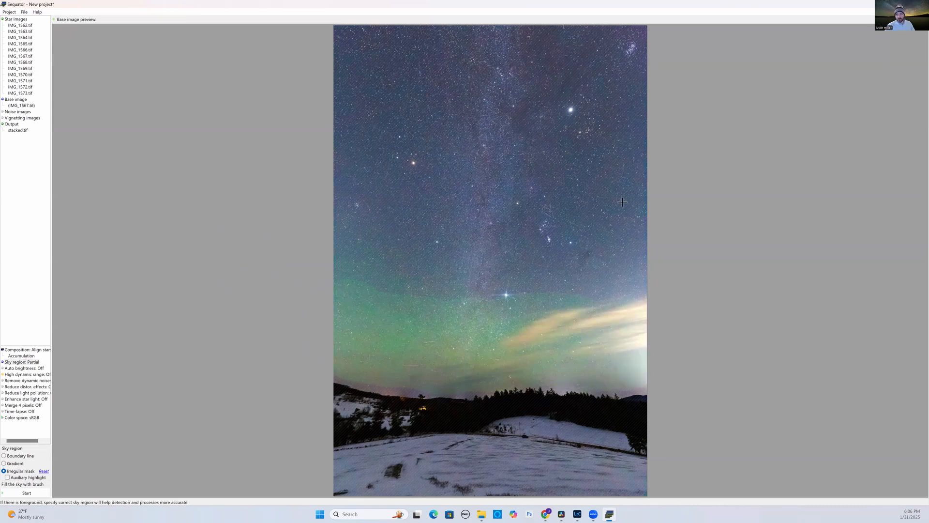
{"action": "mouse_move", "coordinate": [361, 37]}
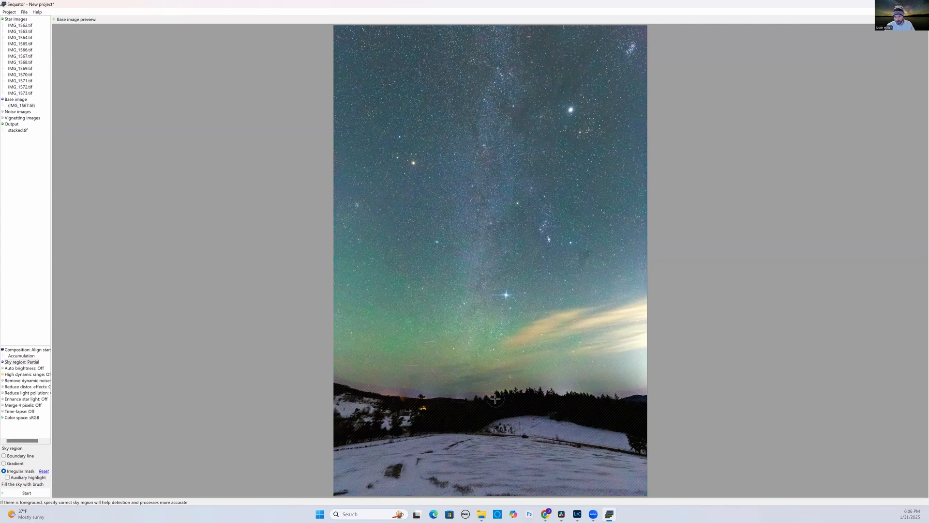
{"action": "mouse_move", "coordinate": [501, 394]}
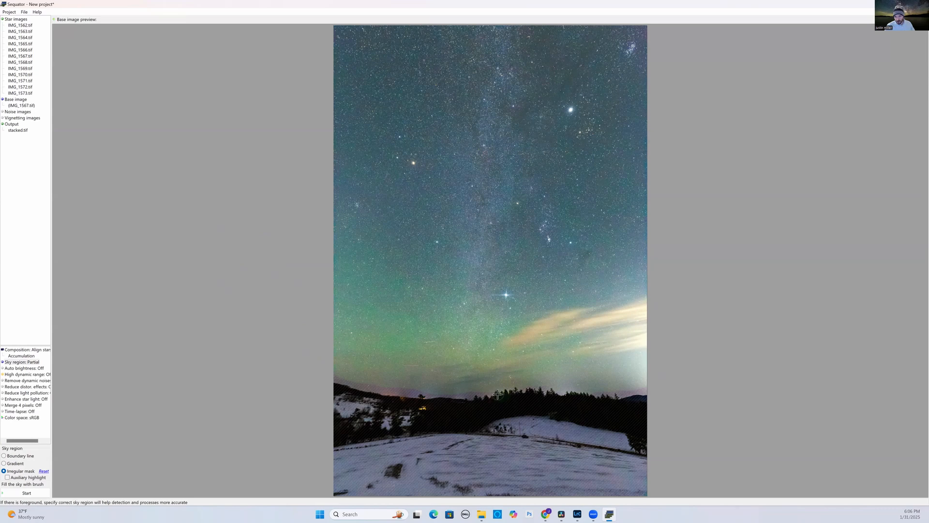
{"action": "mouse_move", "coordinate": [515, 393]}
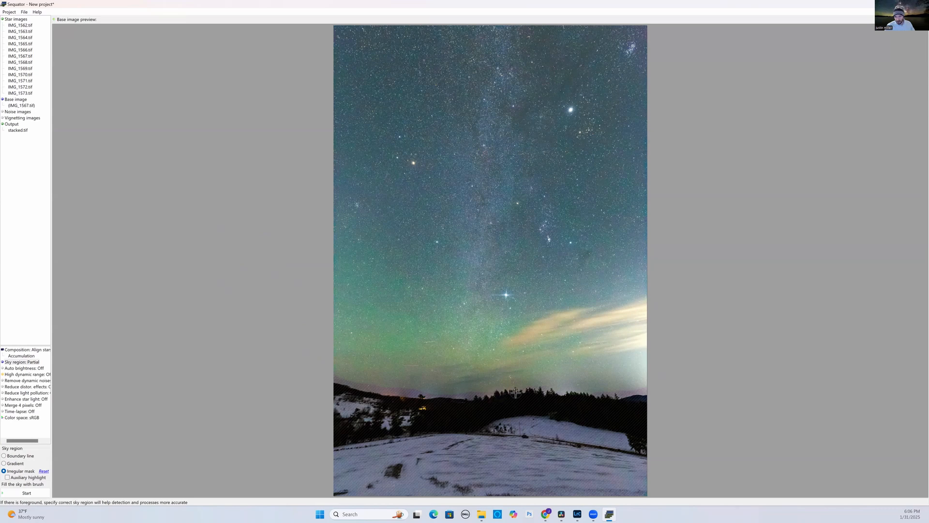
{"action": "mouse_move", "coordinate": [556, 396]}
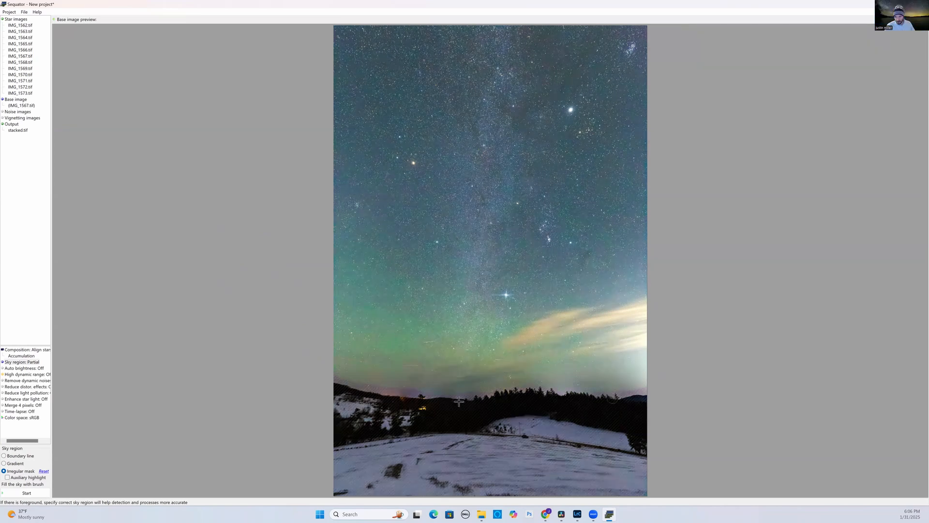
{"action": "mouse_move", "coordinate": [385, 386]}
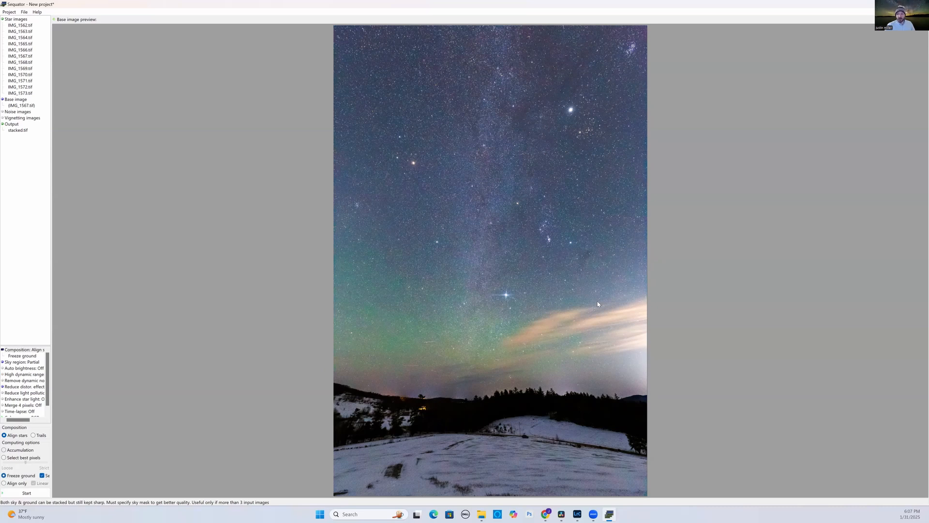
{"action": "mouse_move", "coordinate": [575, 312]}
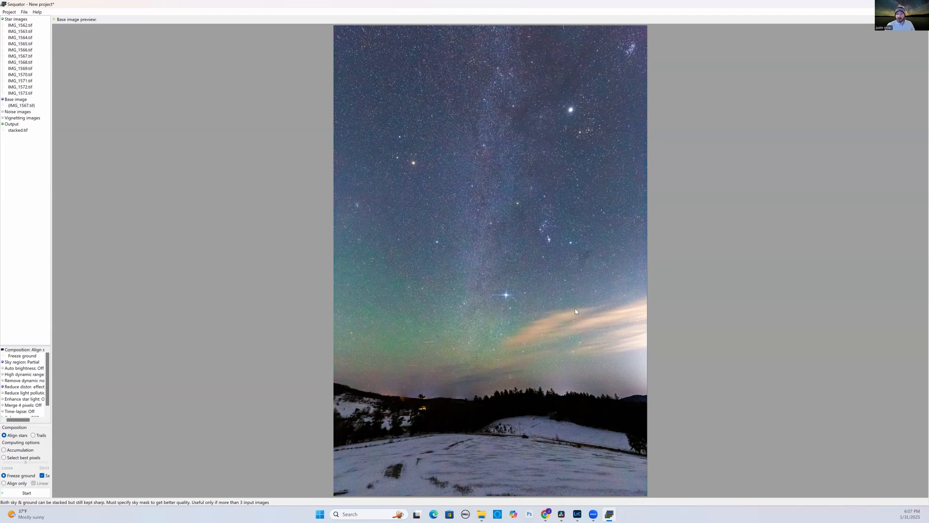
{"action": "mouse_move", "coordinate": [589, 145]}
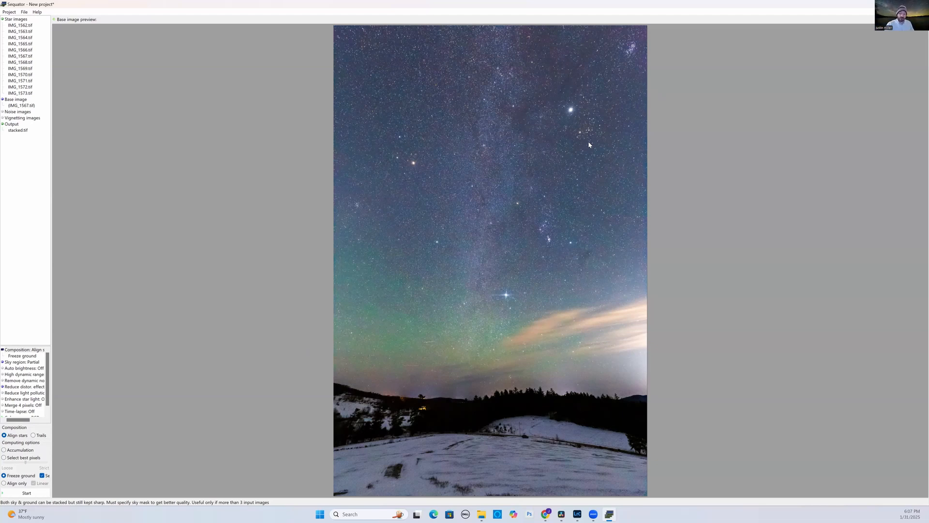
{"action": "mouse_move", "coordinate": [158, 388]}
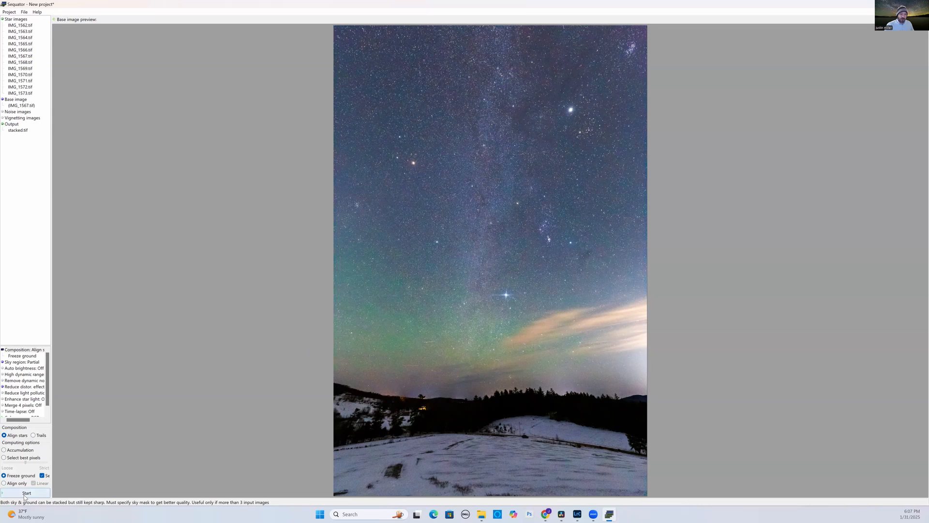
- Run the Sequator star stack to completion and dismiss the processing report
{"action": "left_click", "coordinate": [26, 493]}
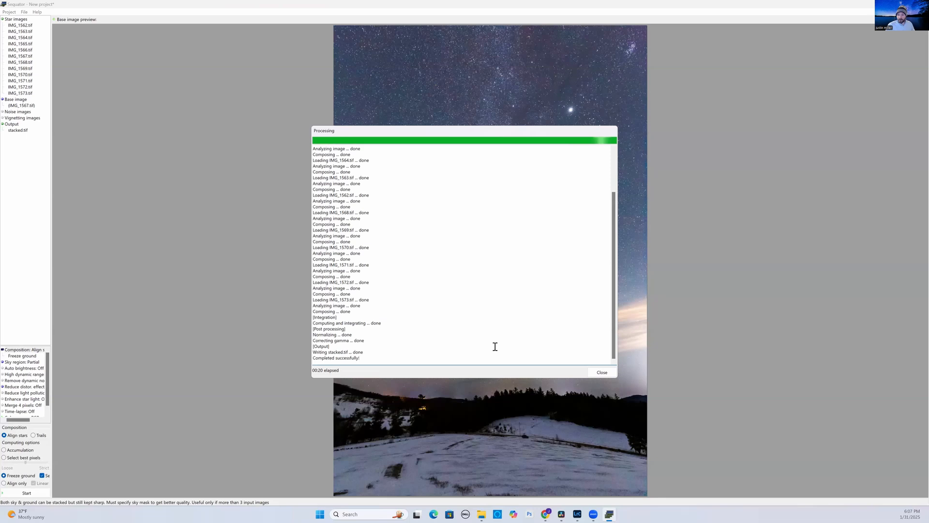
{"action": "left_click", "coordinate": [602, 373]}
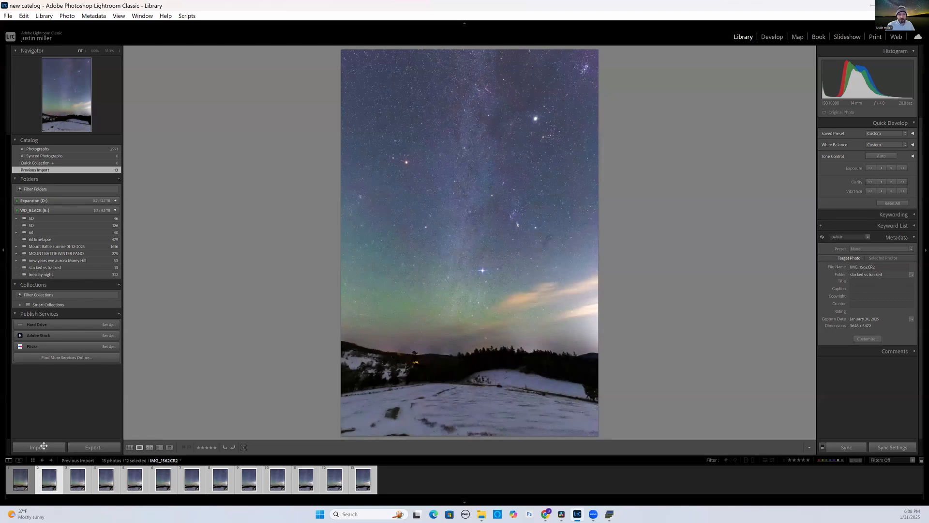
- Import only stacked.tif from the stacks folder into the catalog
{"action": "left_click", "coordinate": [38, 446]}
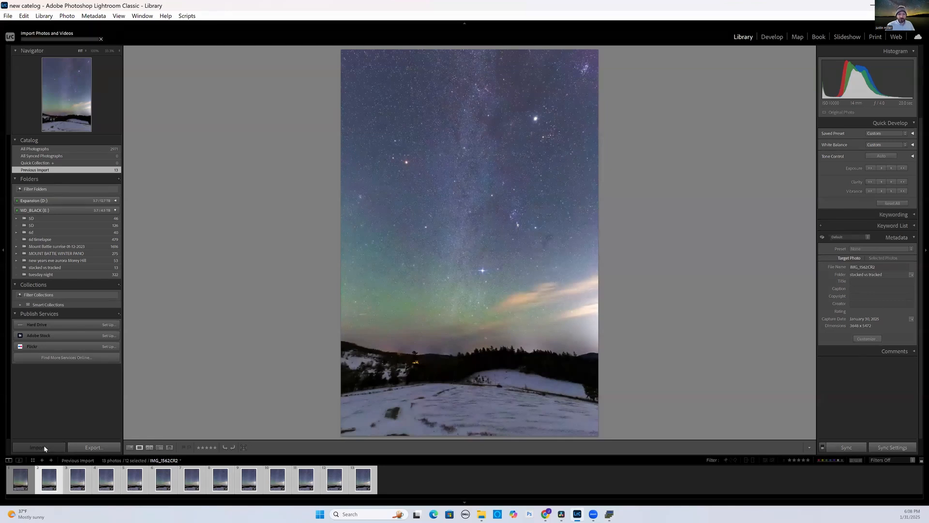
{"action": "left_click", "coordinate": [37, 447]}
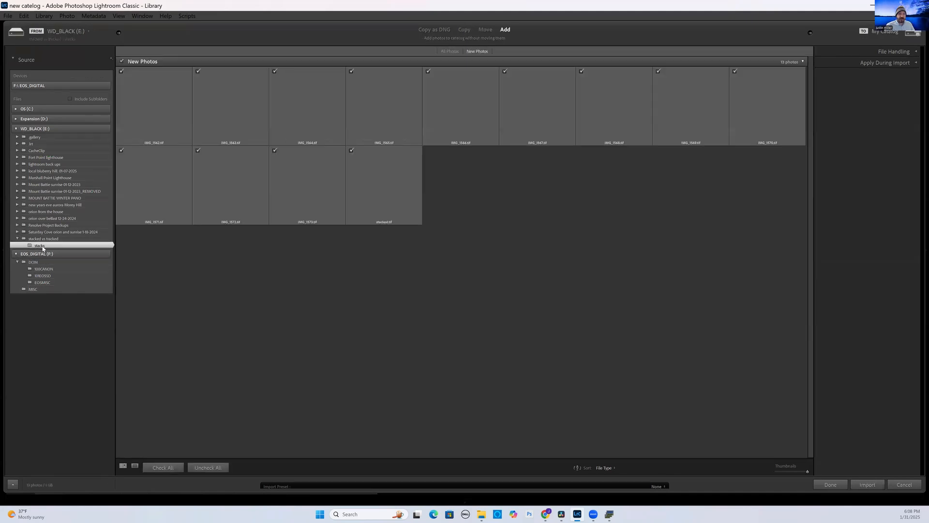
{"action": "left_click", "coordinate": [208, 467]}
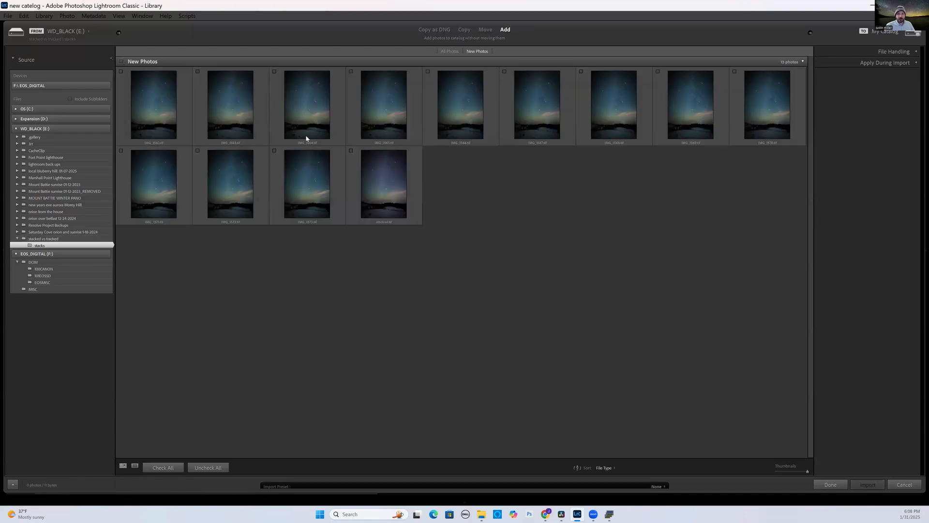
{"action": "left_click", "coordinate": [351, 150]}
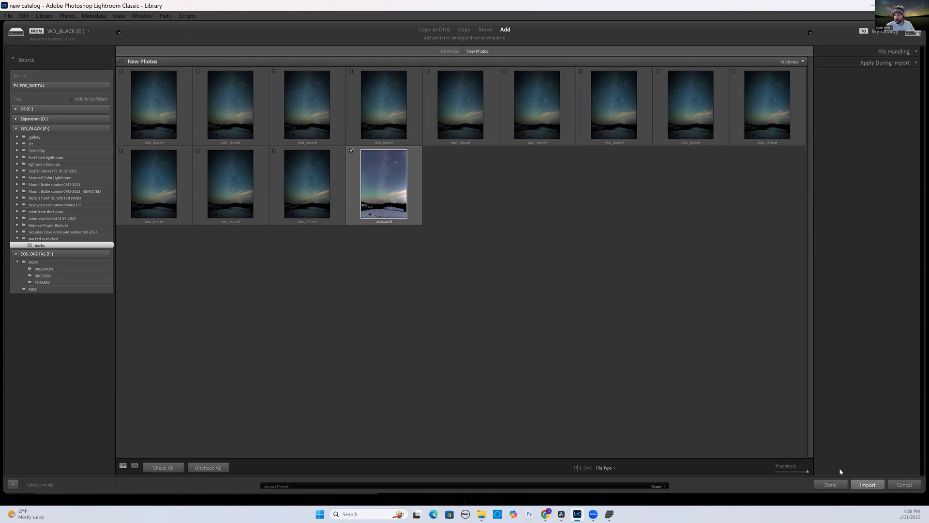
{"action": "left_click", "coordinate": [866, 484]}
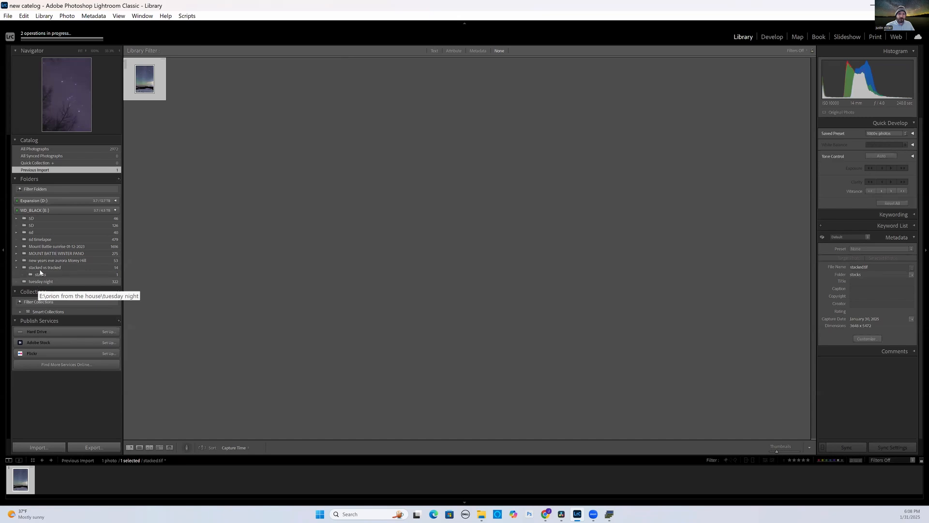
- Open the 'stacked vs tracked' folder, glance at stacked.tif in Develop, then enter Compare view
{"action": "left_click", "coordinate": [44, 267]}
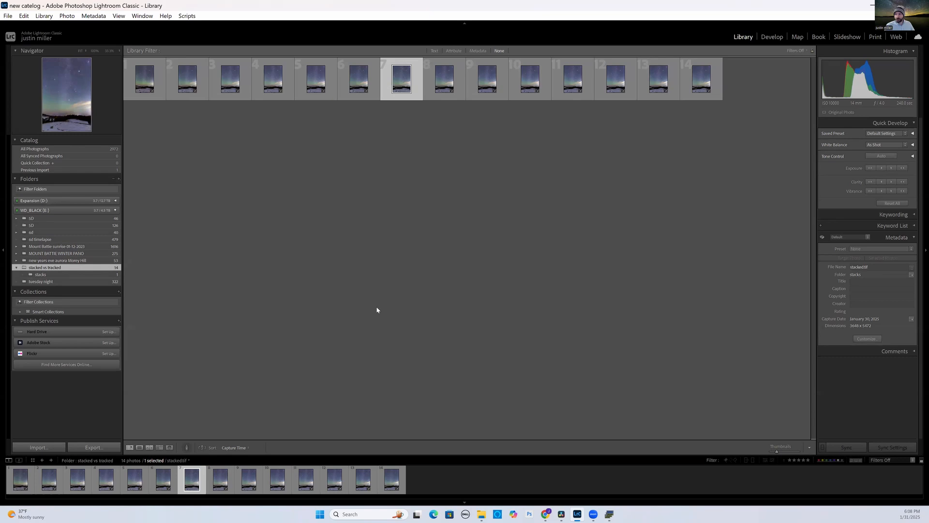
{"action": "left_click", "coordinate": [772, 36]}
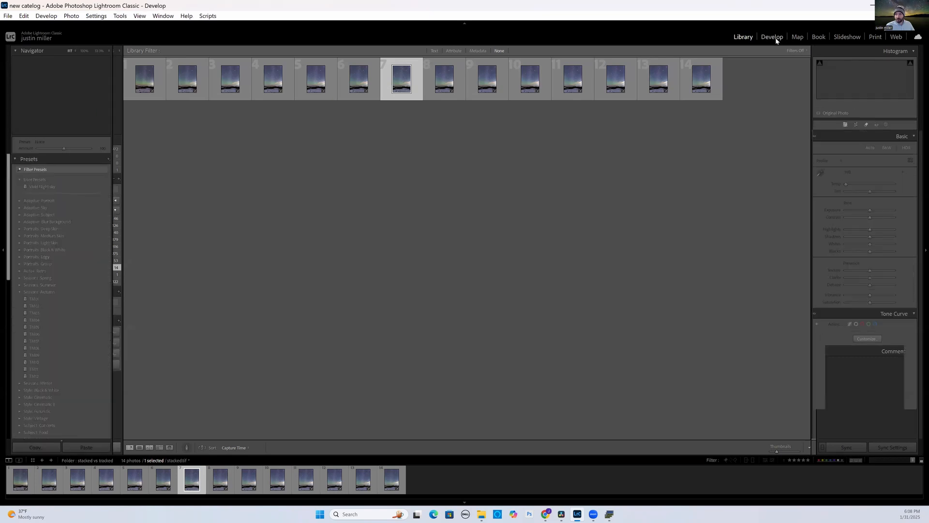
{"action": "left_click", "coordinate": [772, 36]}
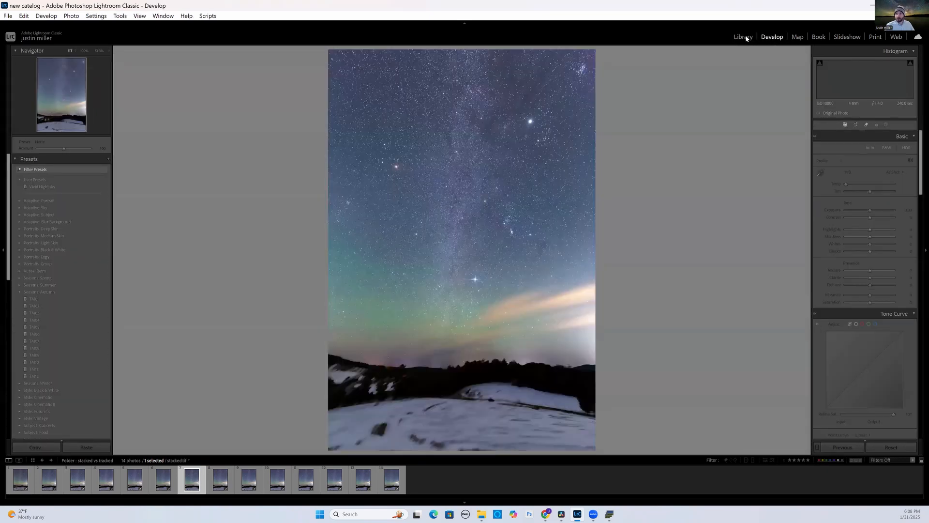
{"action": "left_click", "coordinate": [742, 37]}
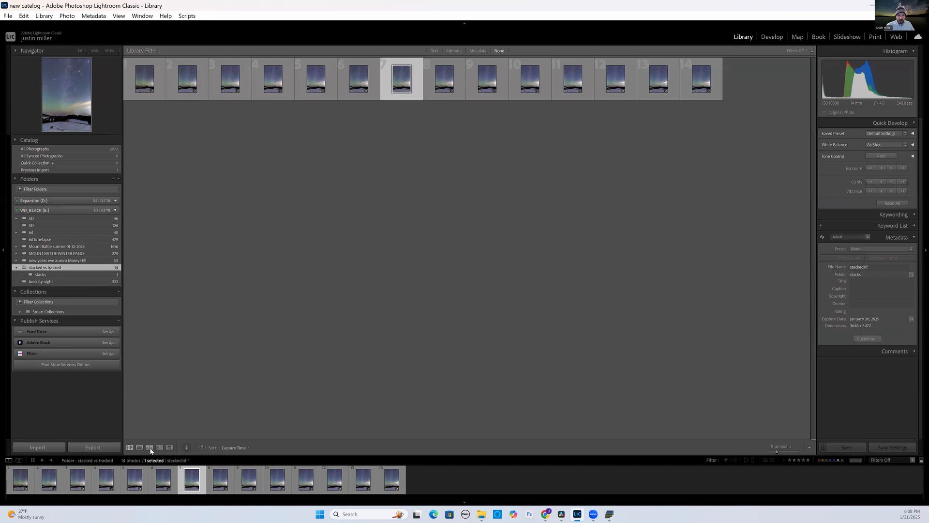
{"action": "left_click", "coordinate": [149, 448]}
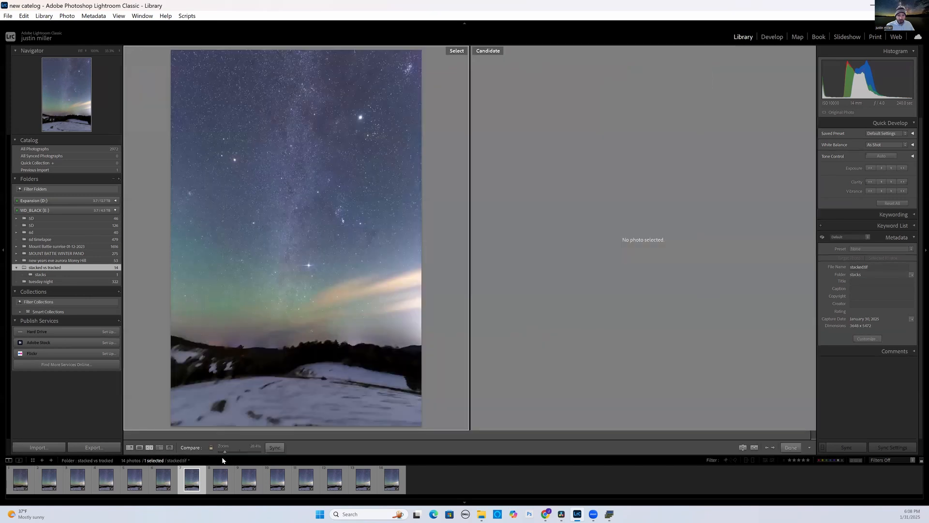
- Select tracked IMG_1560.CR2 in the filmstrip as the candidate beside stacked.tif
{"action": "left_click", "coordinate": [219, 479]}
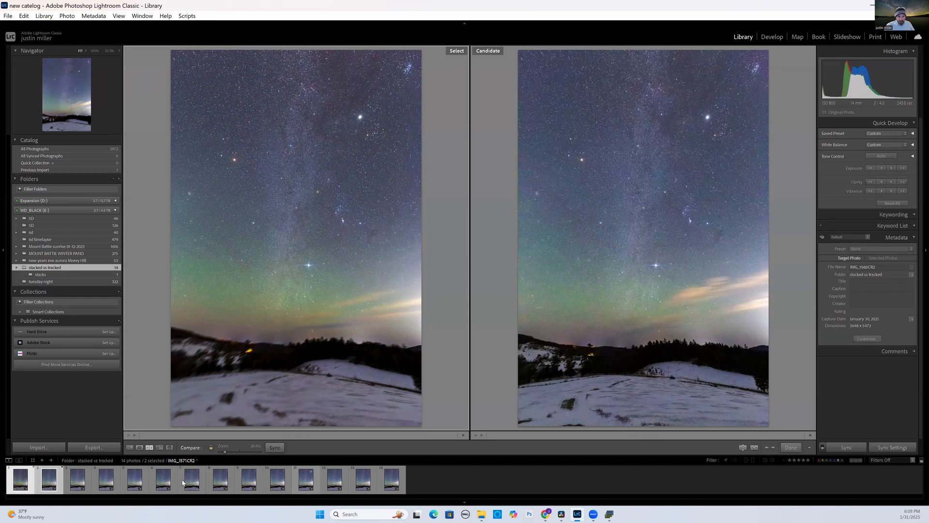
{"action": "left_click", "coordinate": [190, 479]}
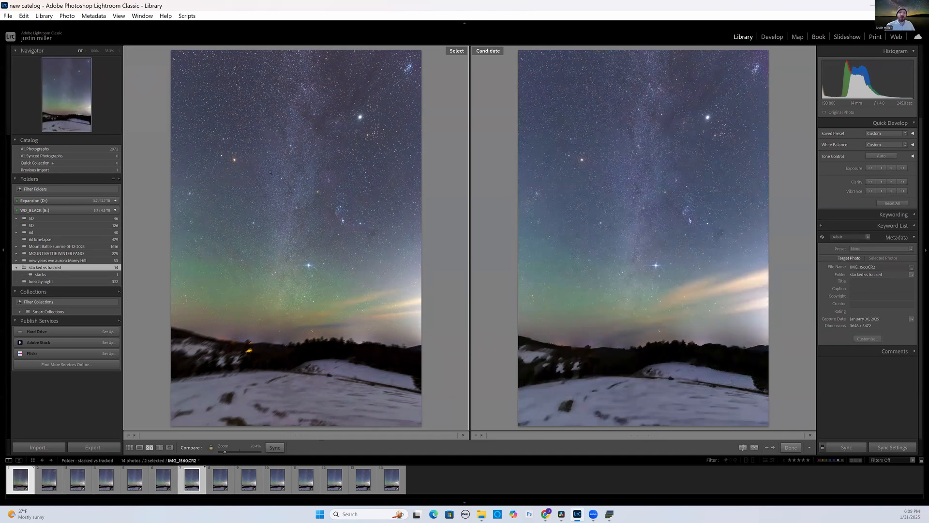
{"action": "mouse_move", "coordinate": [673, 231]}
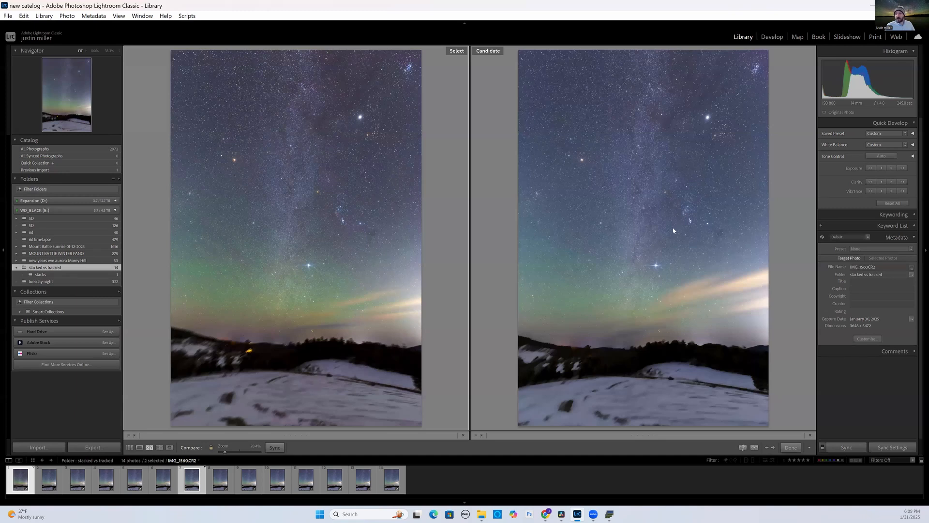
{"action": "mouse_move", "coordinate": [663, 191]}
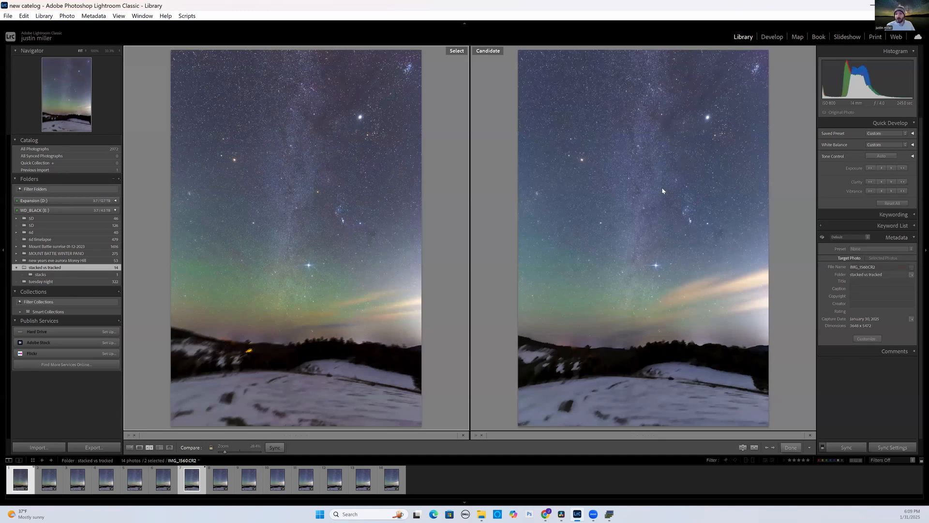
{"action": "mouse_move", "coordinate": [620, 274]}
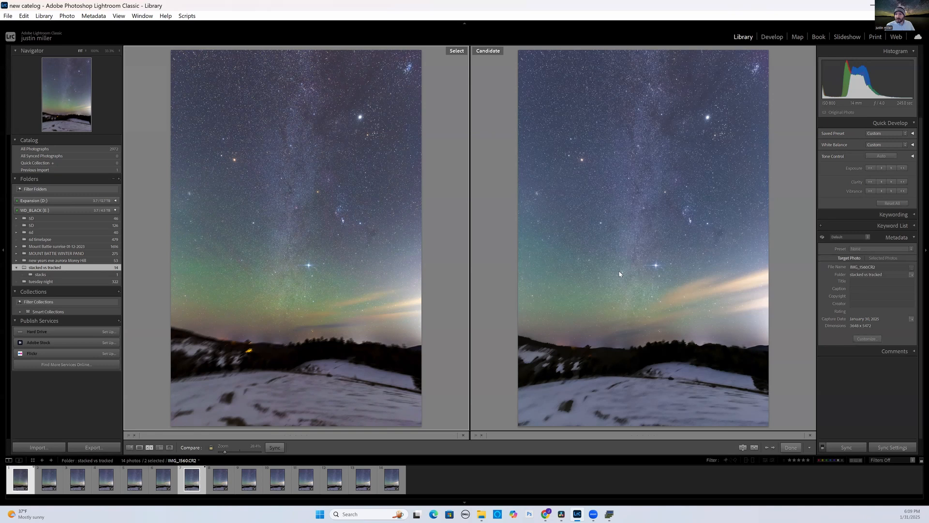
{"action": "mouse_move", "coordinate": [558, 334]}
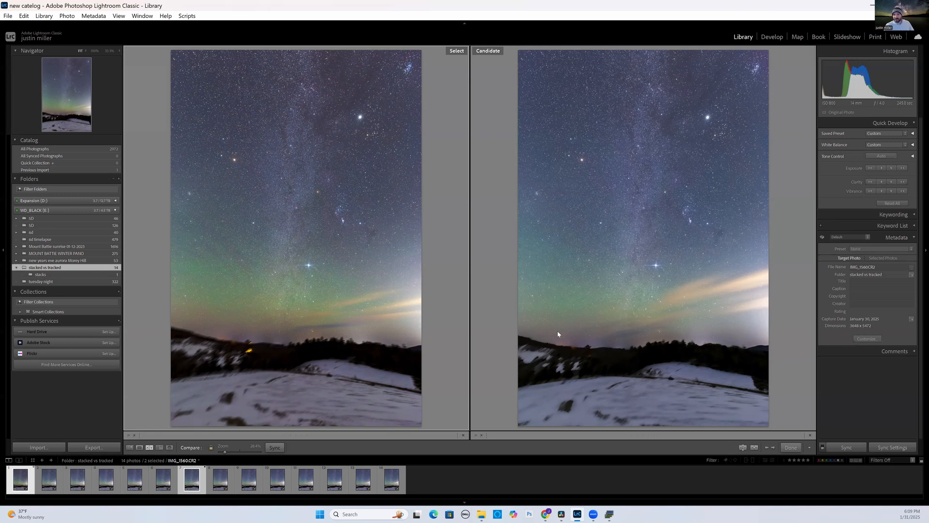
{"action": "mouse_move", "coordinate": [639, 322]}
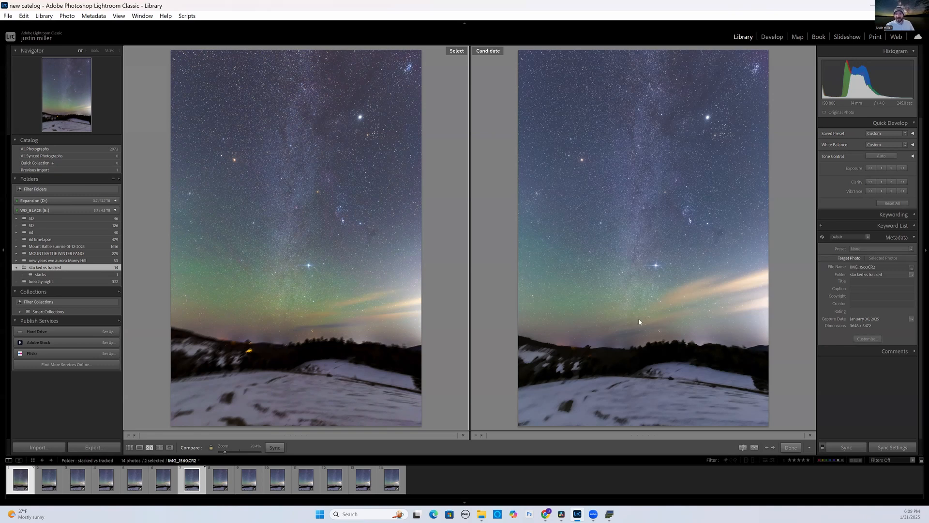
{"action": "mouse_move", "coordinate": [628, 316]}
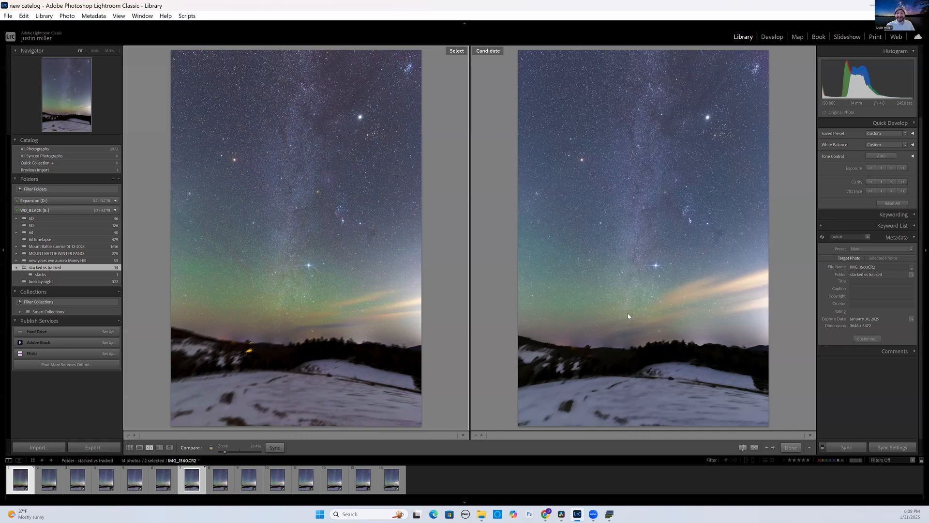
{"action": "mouse_move", "coordinate": [622, 300]}
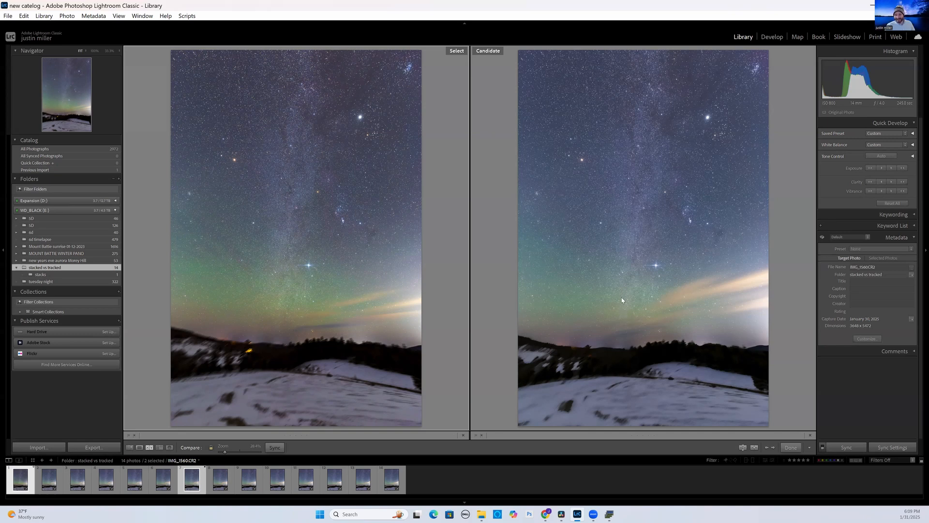
{"action": "mouse_move", "coordinate": [760, 284]}
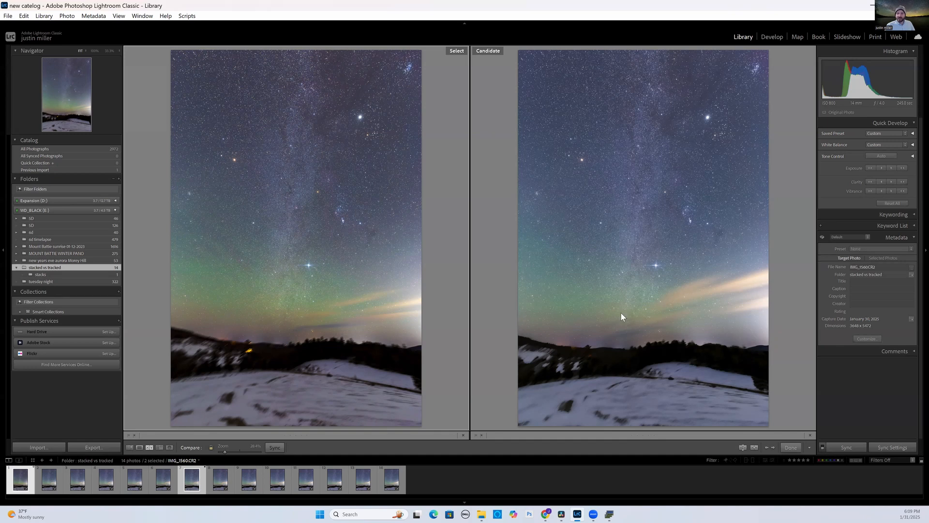
{"action": "mouse_move", "coordinate": [761, 274]}
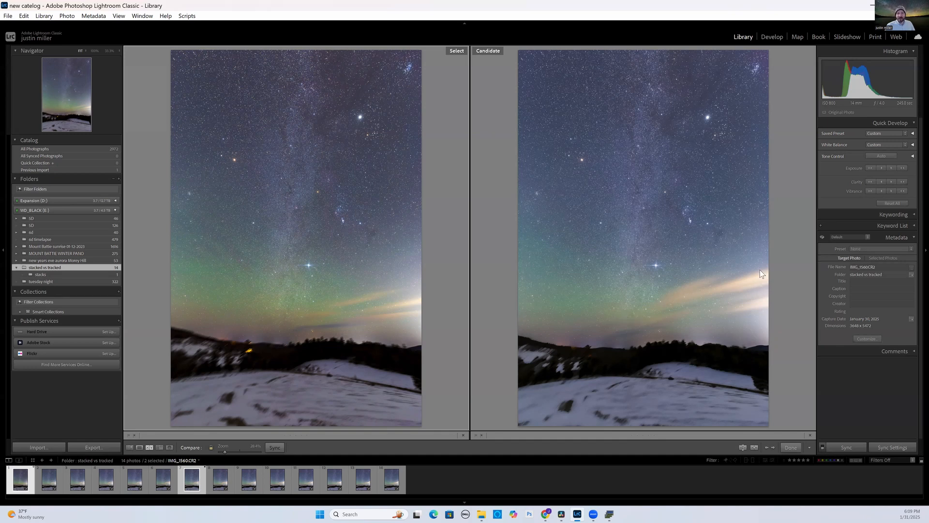
{"action": "mouse_move", "coordinate": [616, 323]}
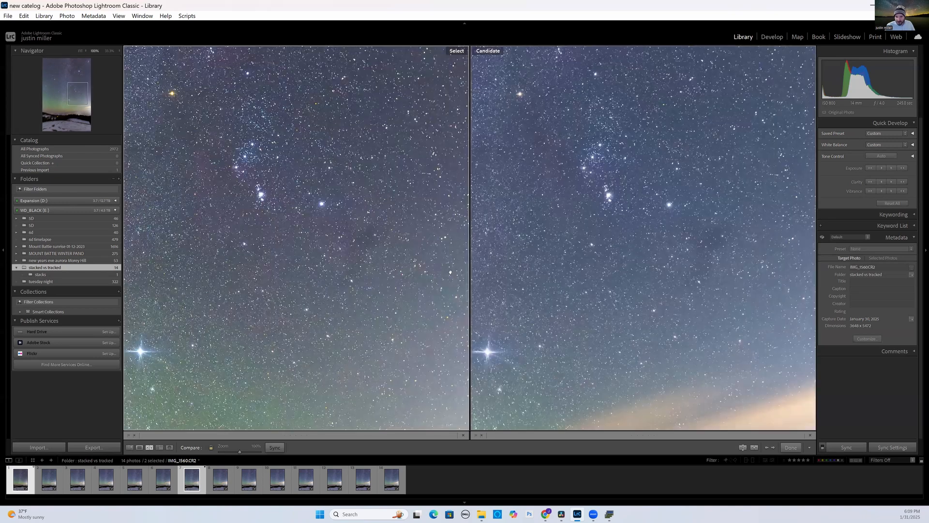
{"action": "mouse_move", "coordinate": [718, 260]}
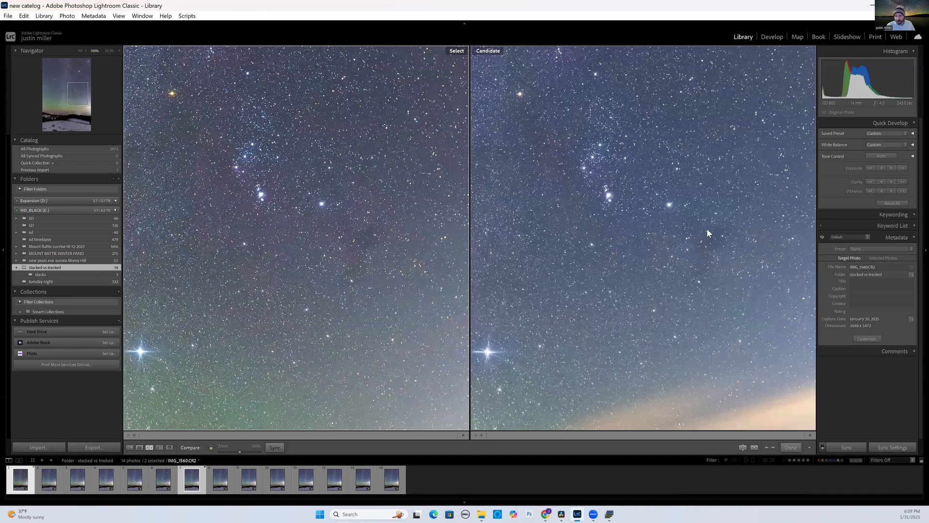
{"action": "mouse_move", "coordinate": [704, 214]}
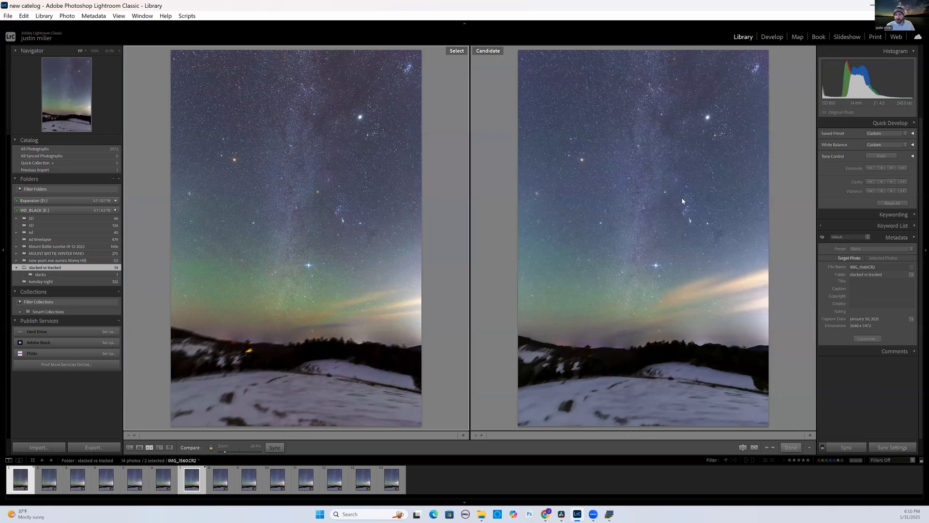
{"action": "mouse_move", "coordinate": [411, 220]}
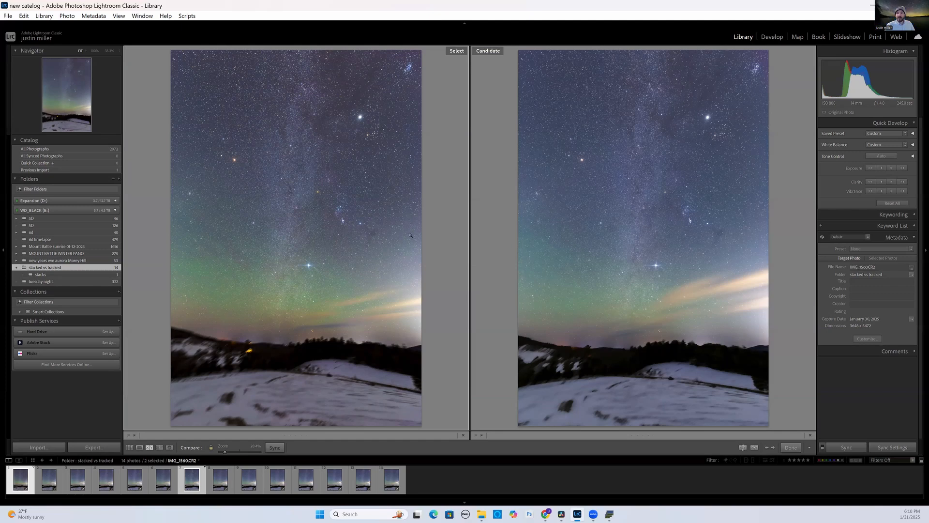
{"action": "mouse_move", "coordinate": [370, 283]}
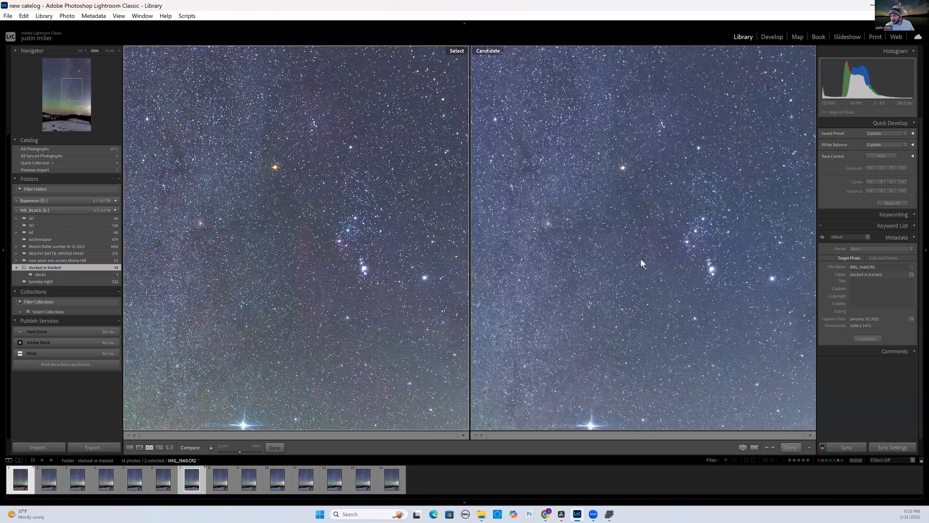
{"action": "mouse_move", "coordinate": [708, 216]}
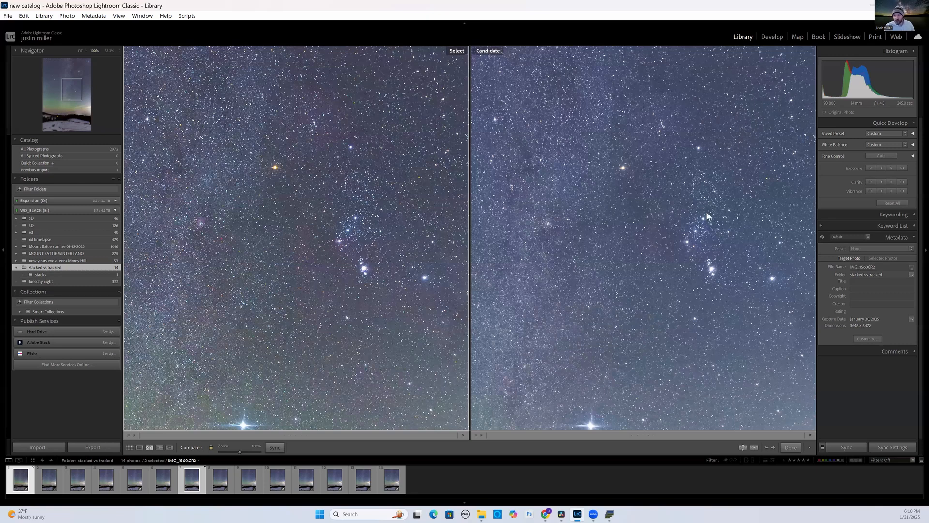
{"action": "mouse_move", "coordinate": [648, 222]}
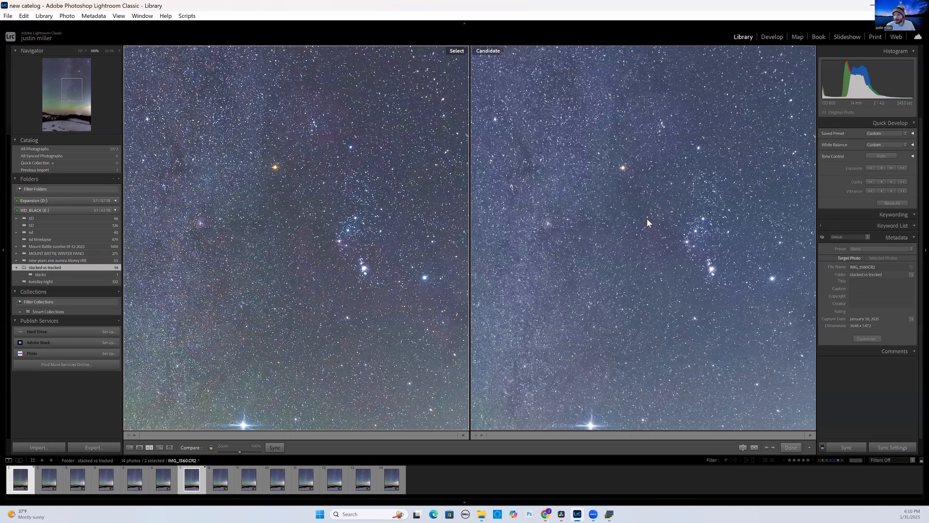
{"action": "mouse_move", "coordinate": [641, 253]}
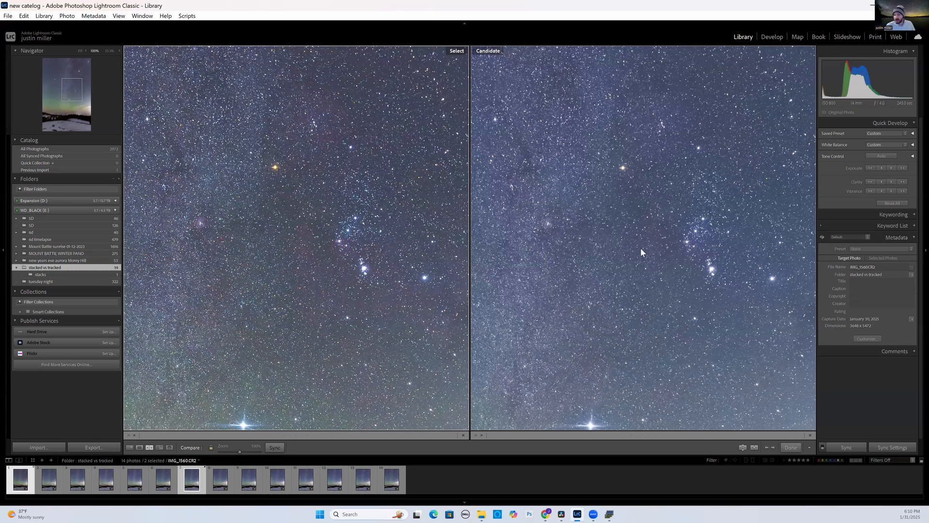
{"action": "mouse_move", "coordinate": [614, 317]}
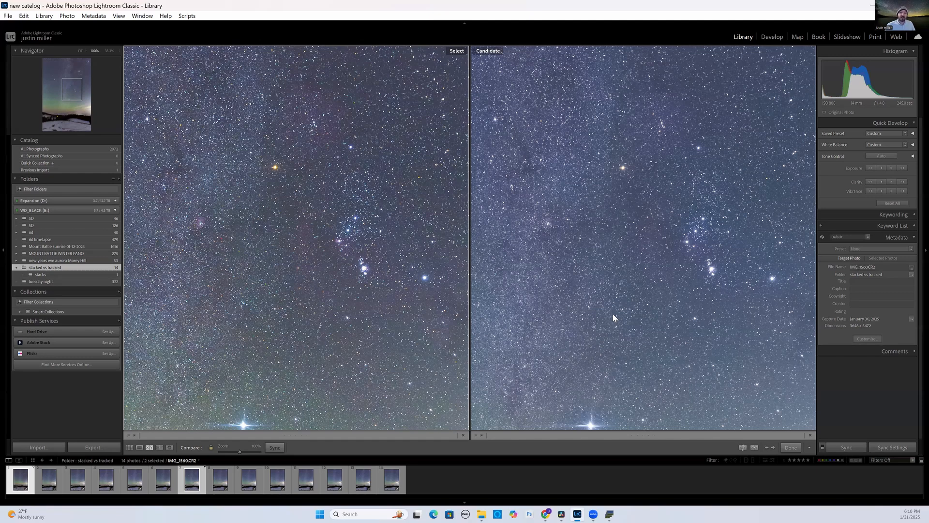